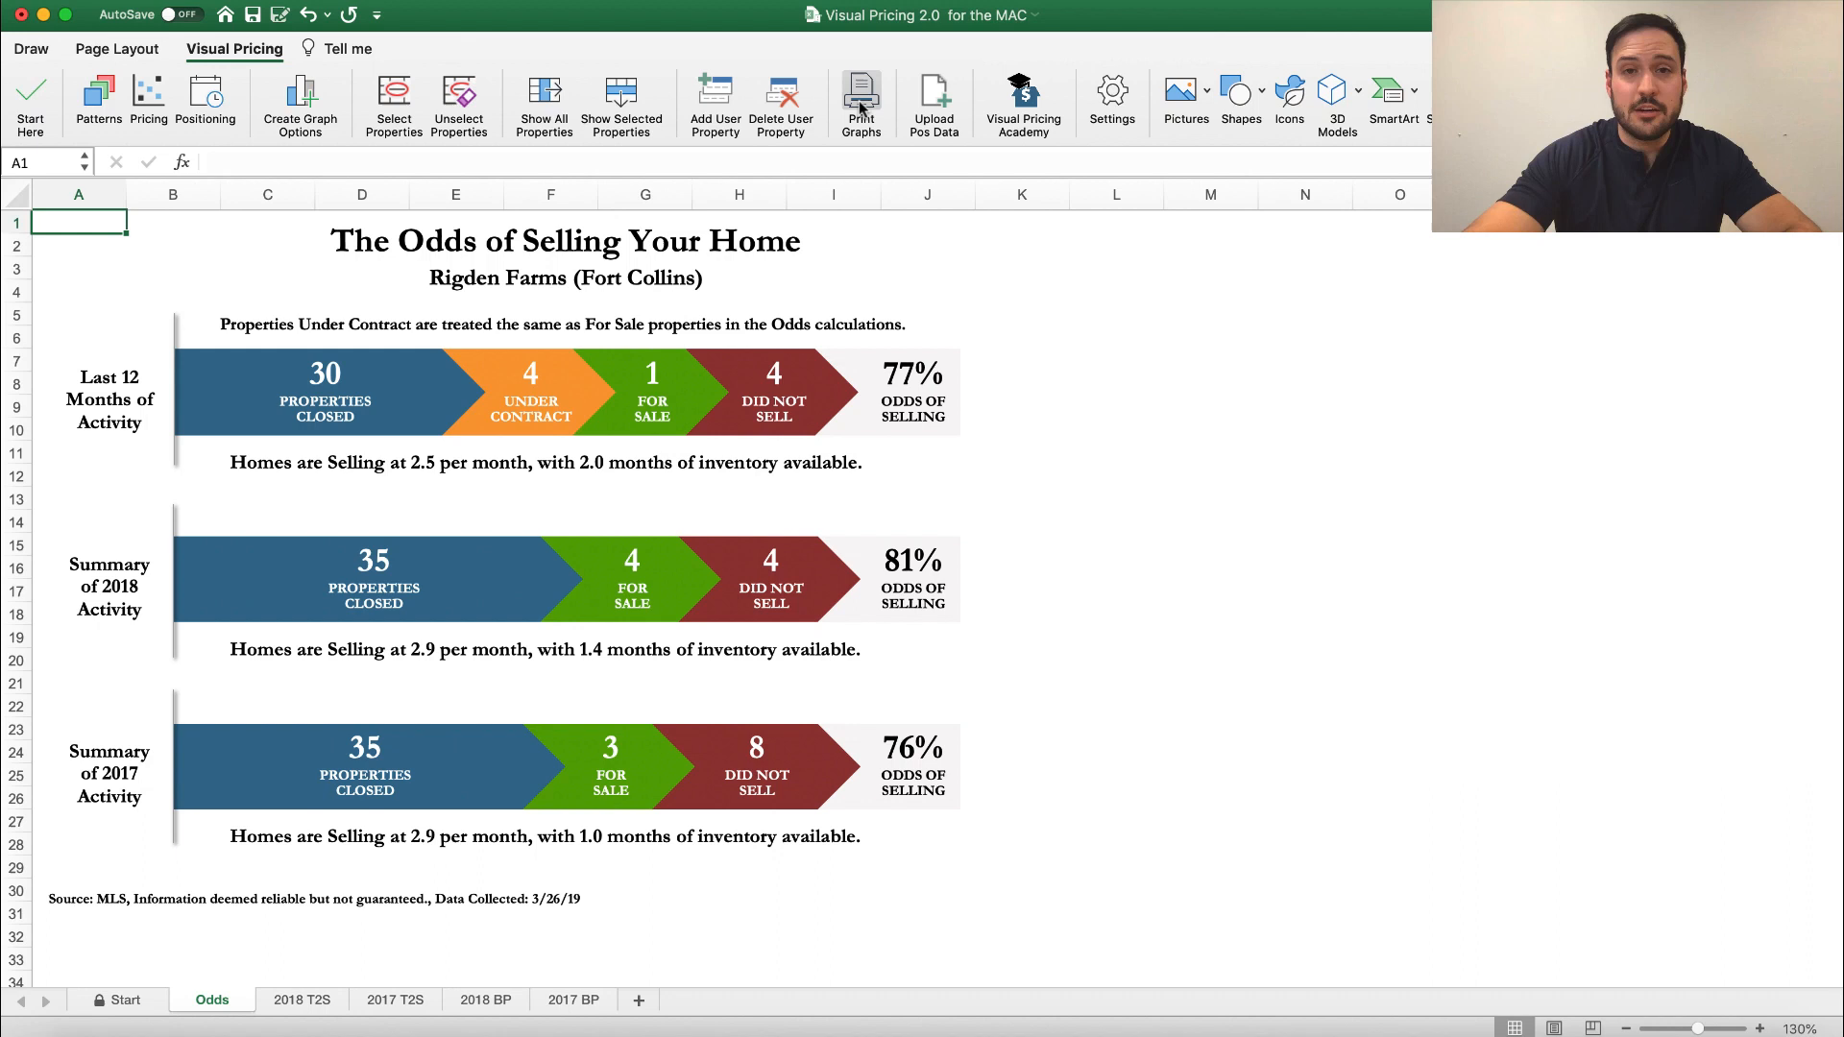
# Open Print Graphs and try chart selections, ending with only 2017 T2S selected
pyautogui.click(860, 100)
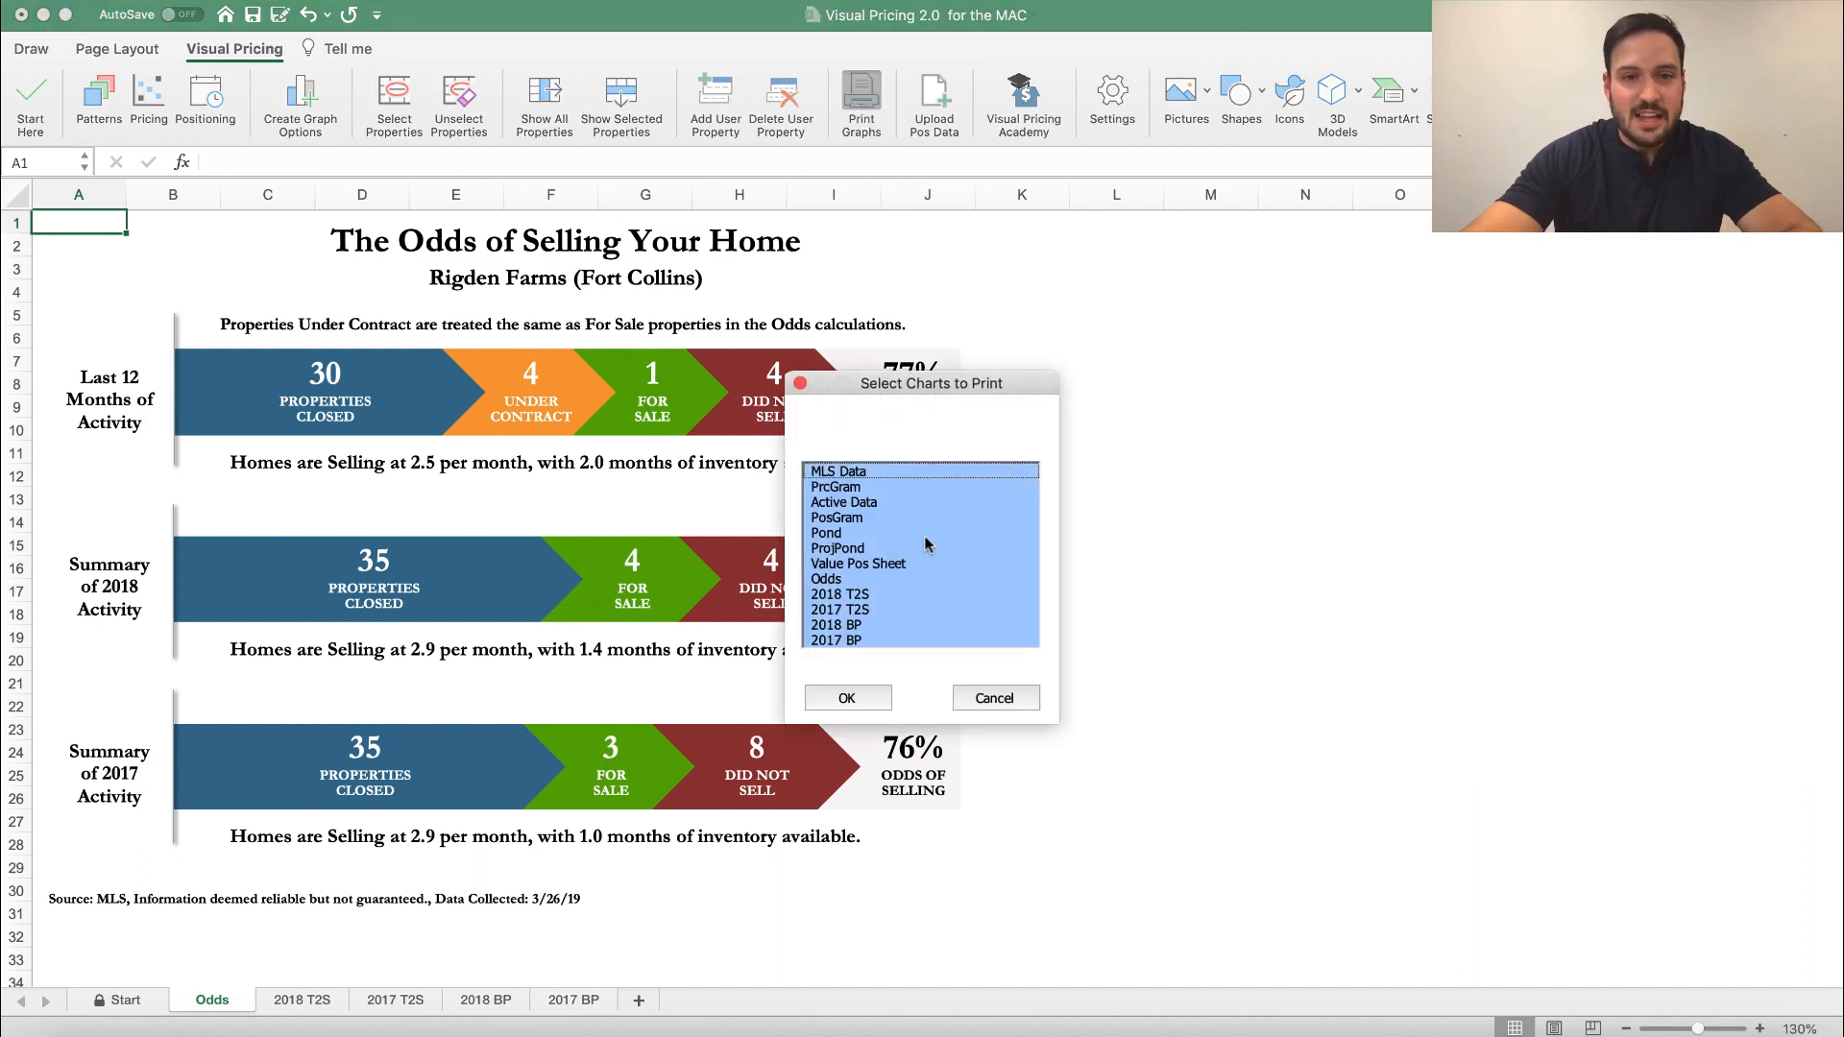
pyautogui.click(838, 471)
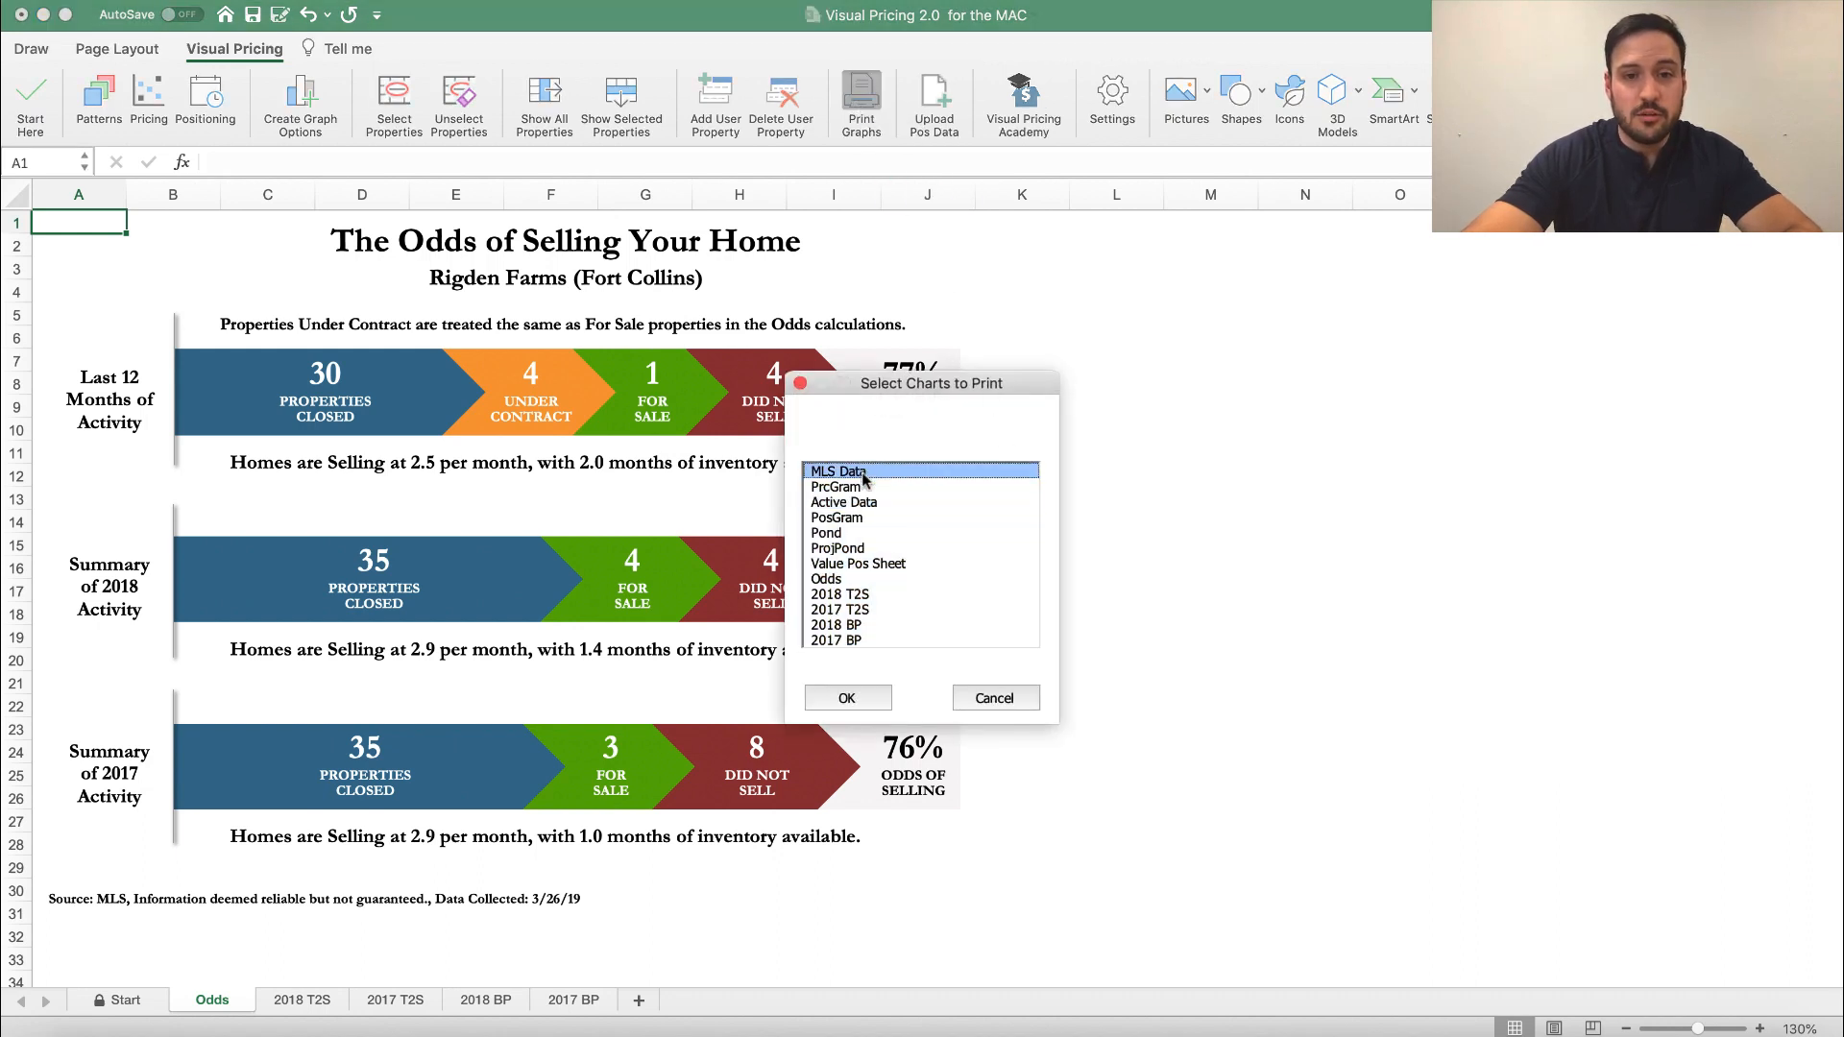
pyautogui.click(826, 531)
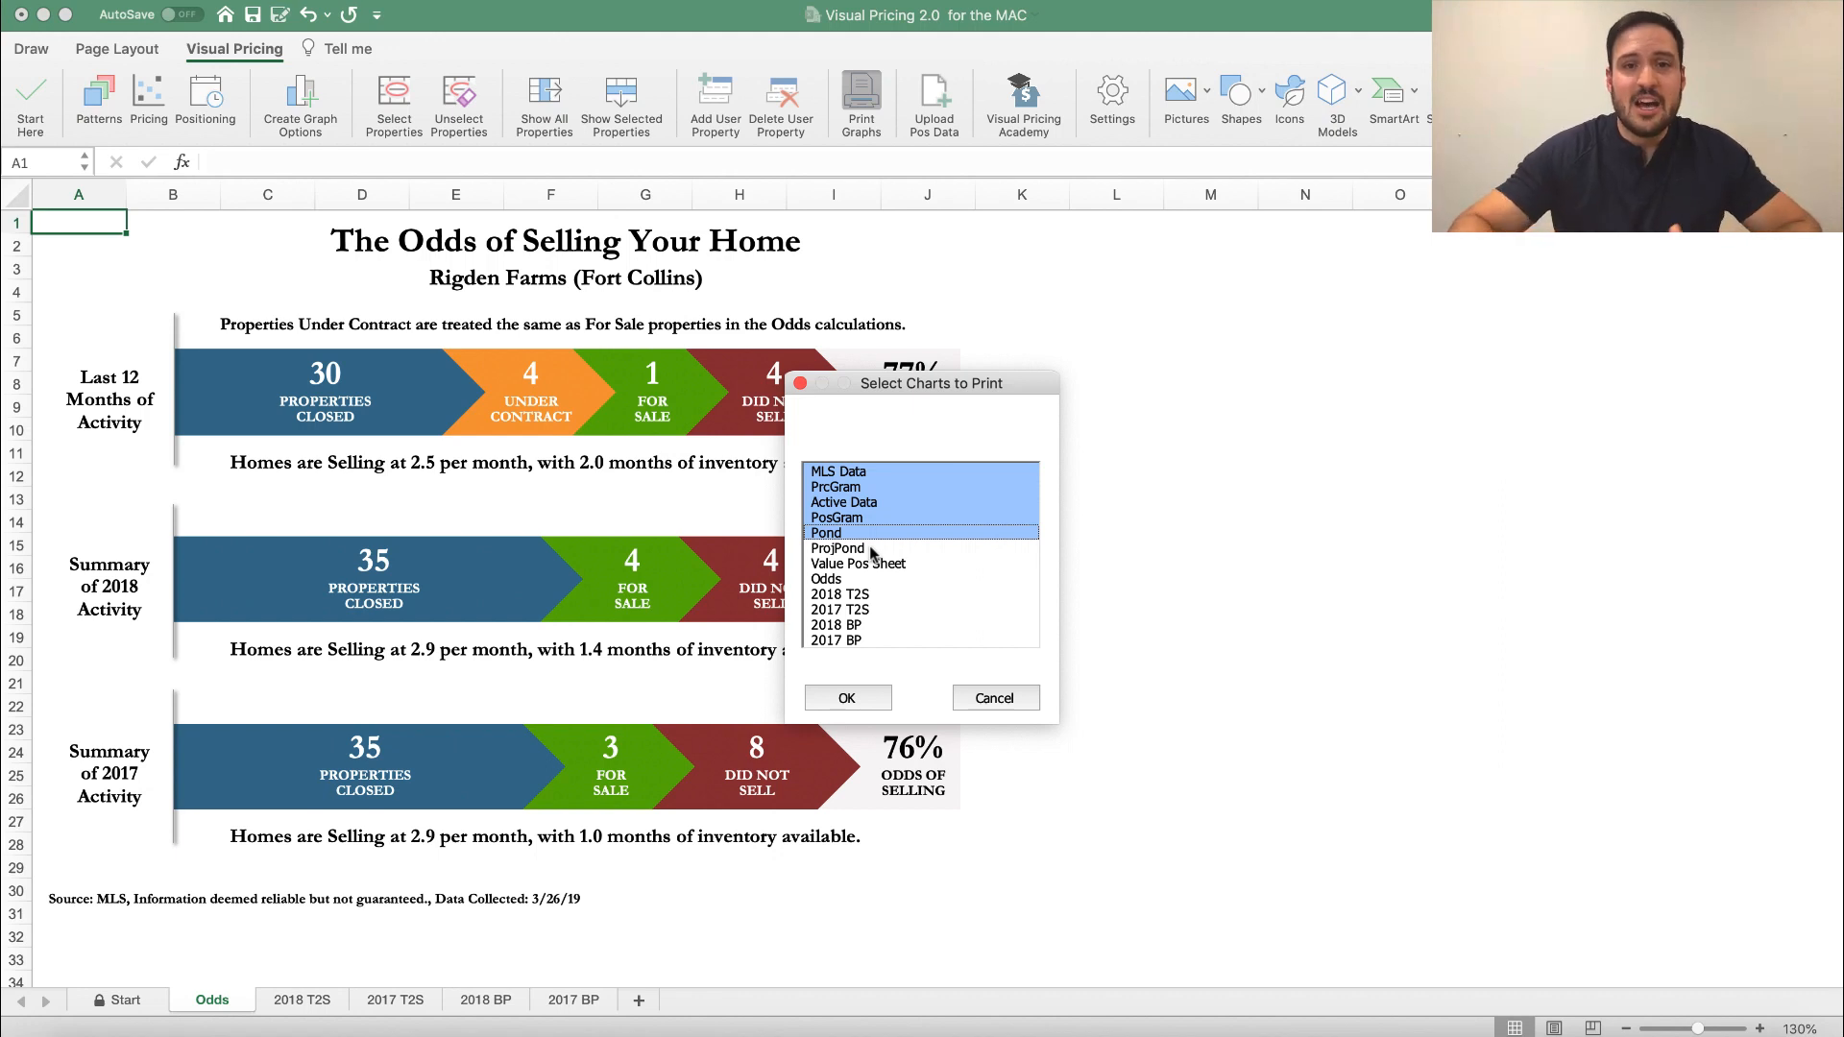
pyautogui.click(826, 533)
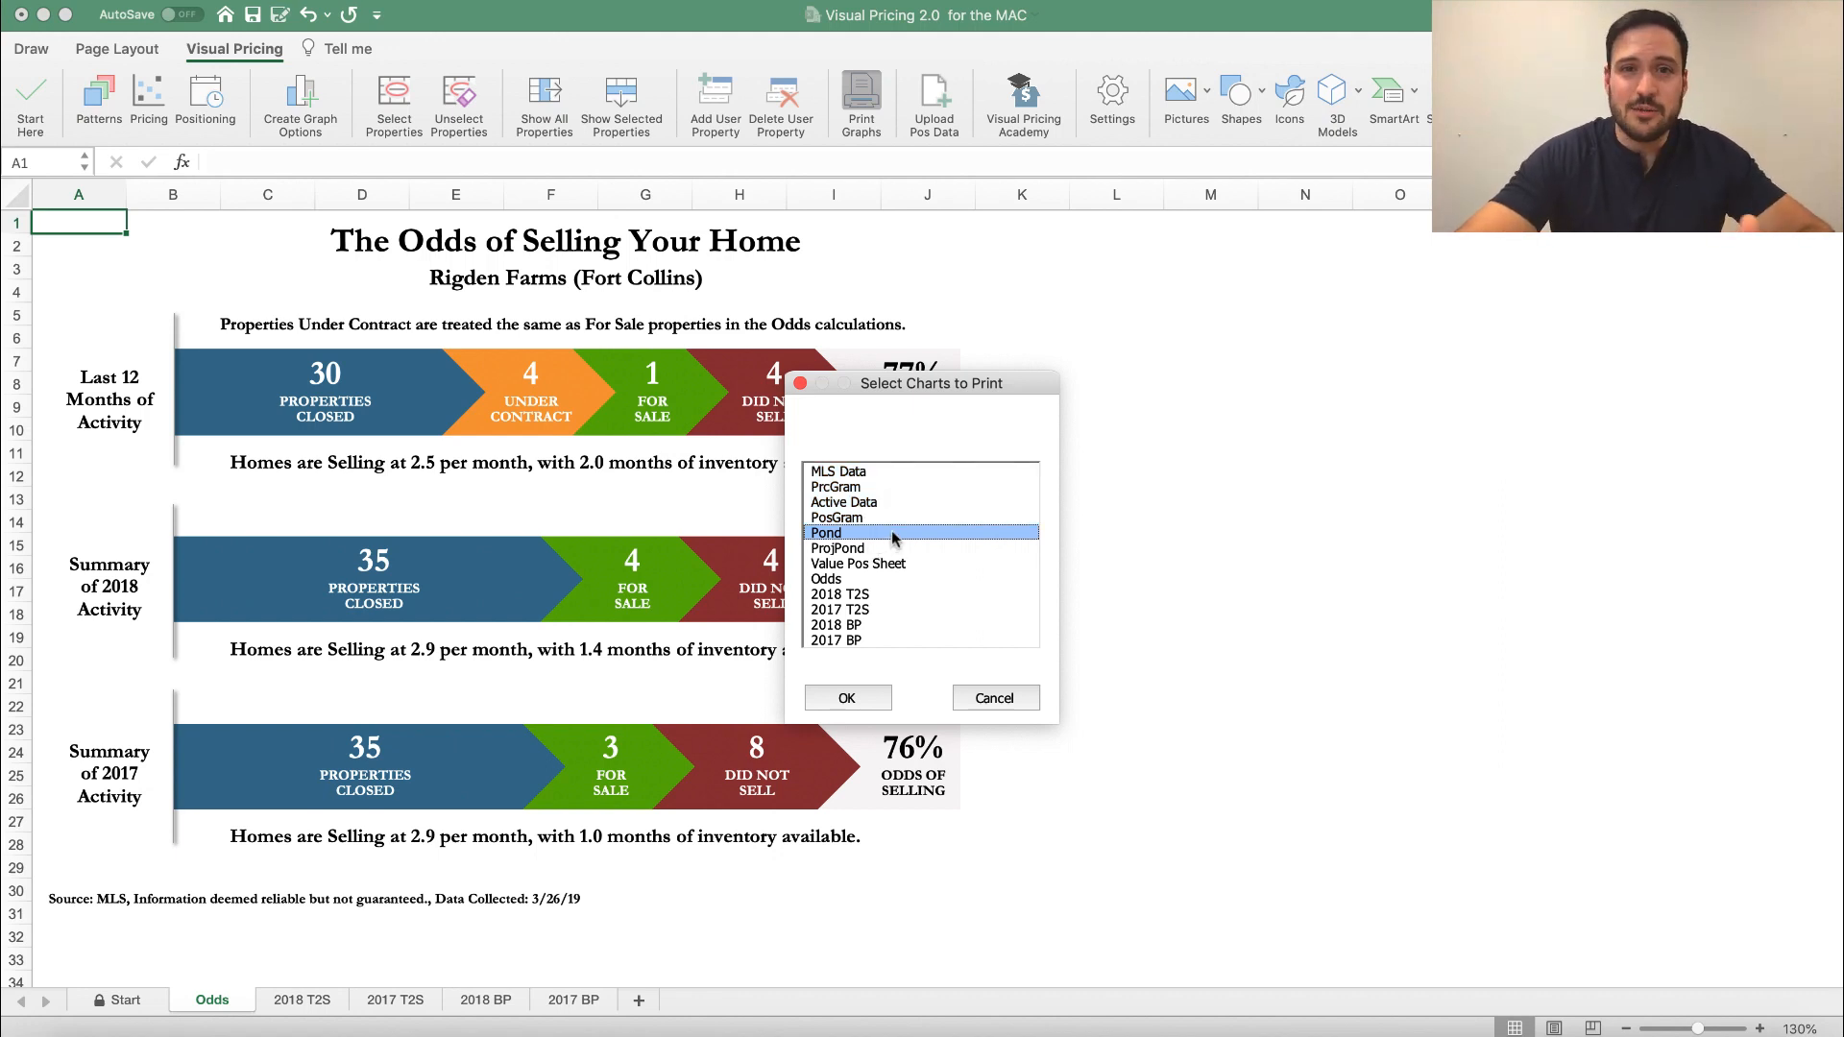
pyautogui.click(839, 471)
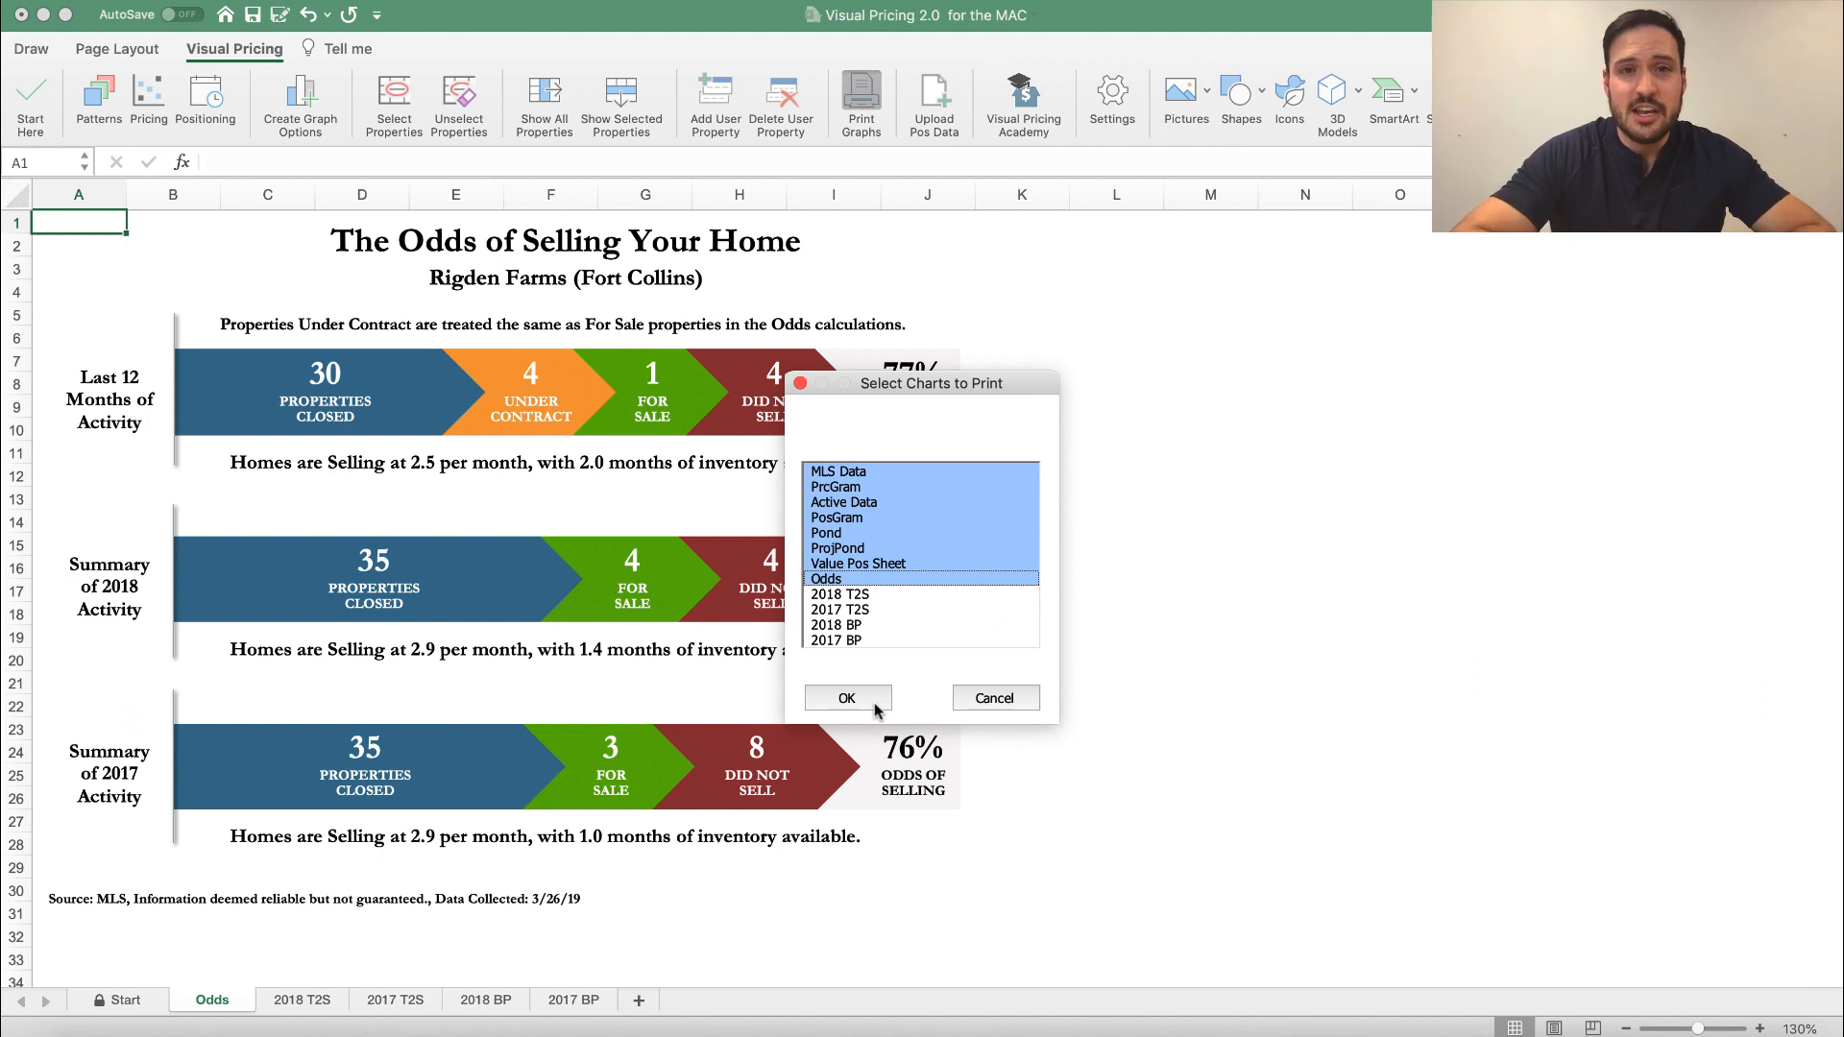
pyautogui.moveTo(905, 698)
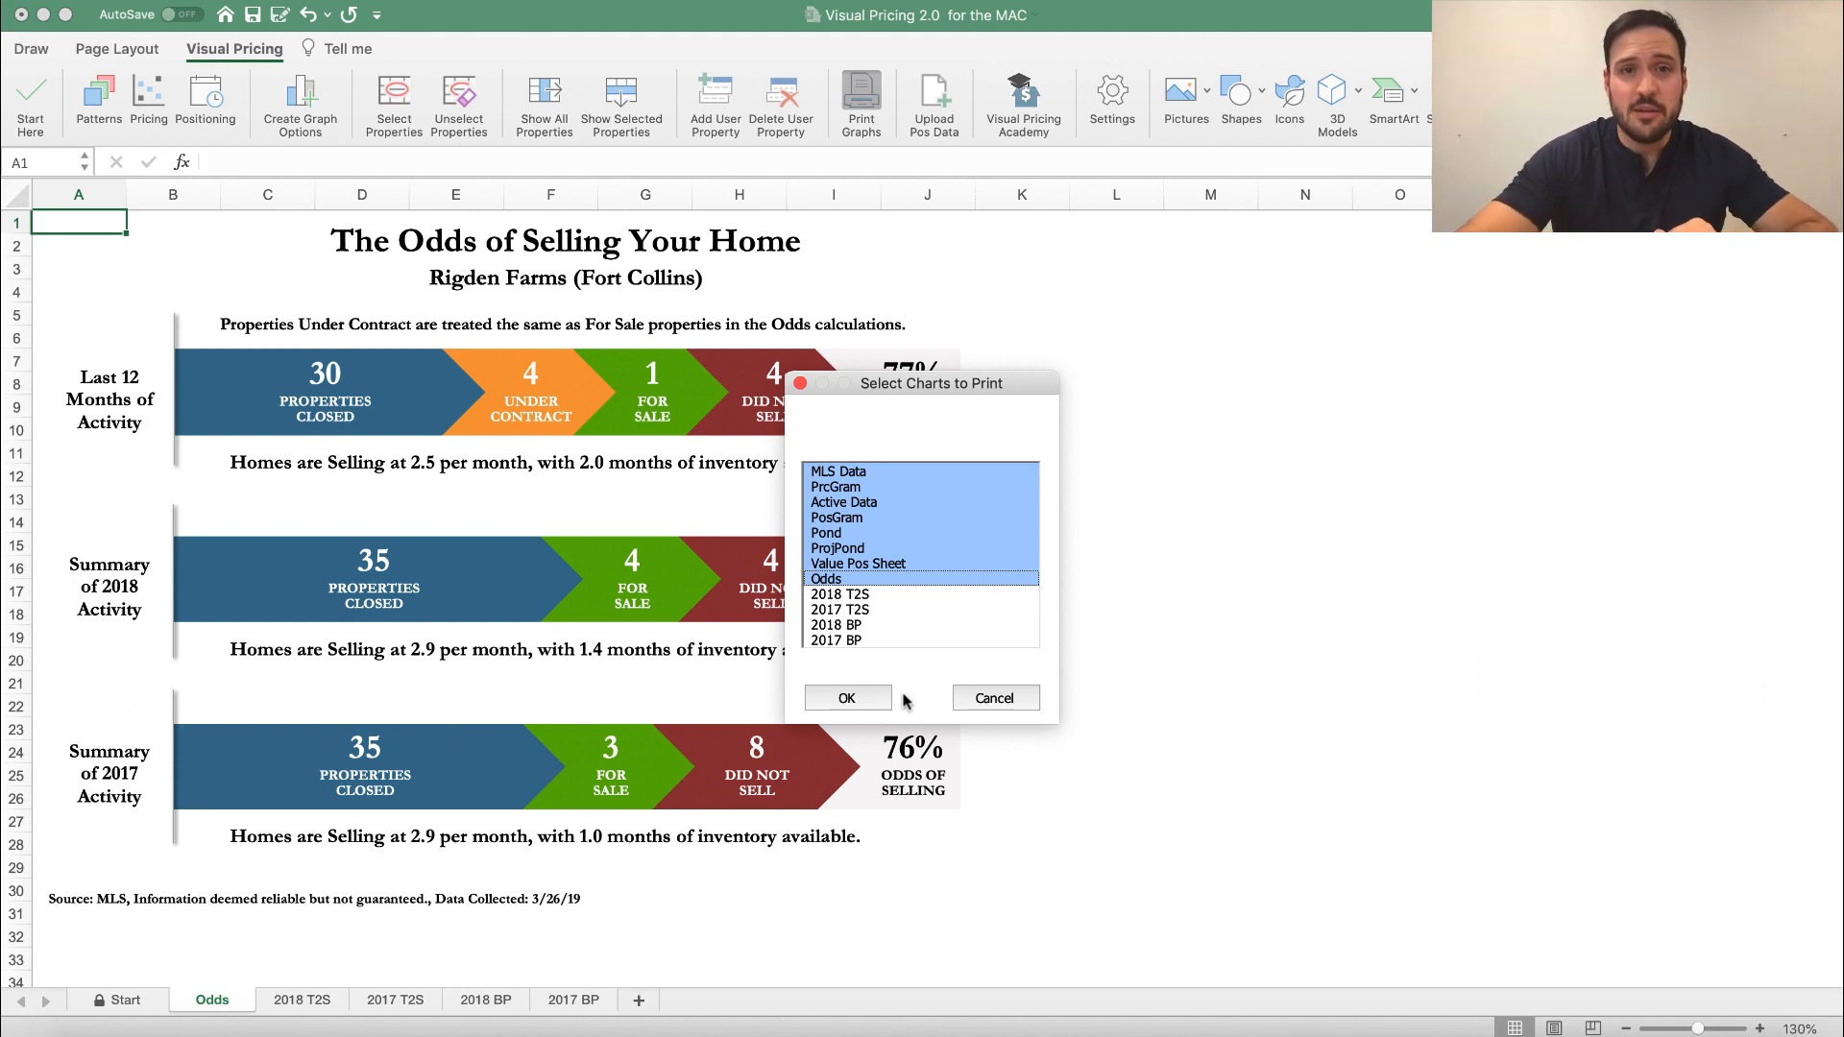
pyautogui.moveTo(929, 693)
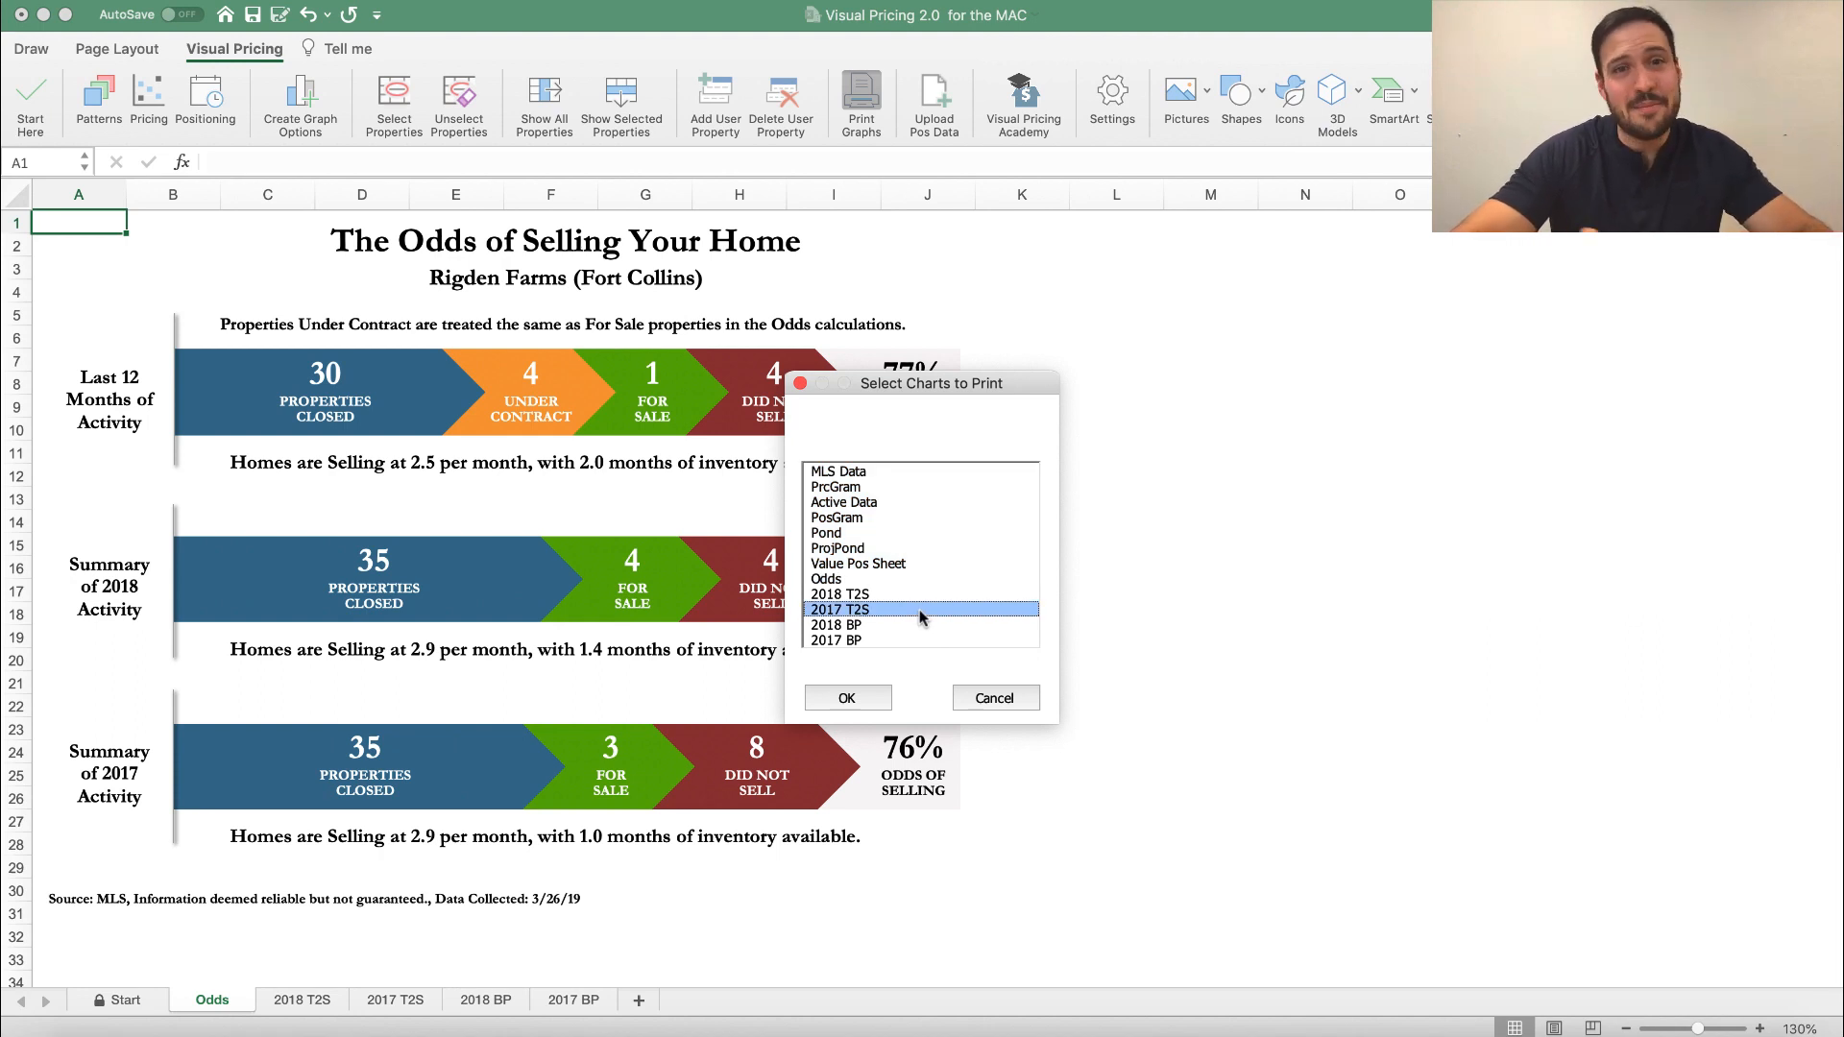
pyautogui.click(837, 471)
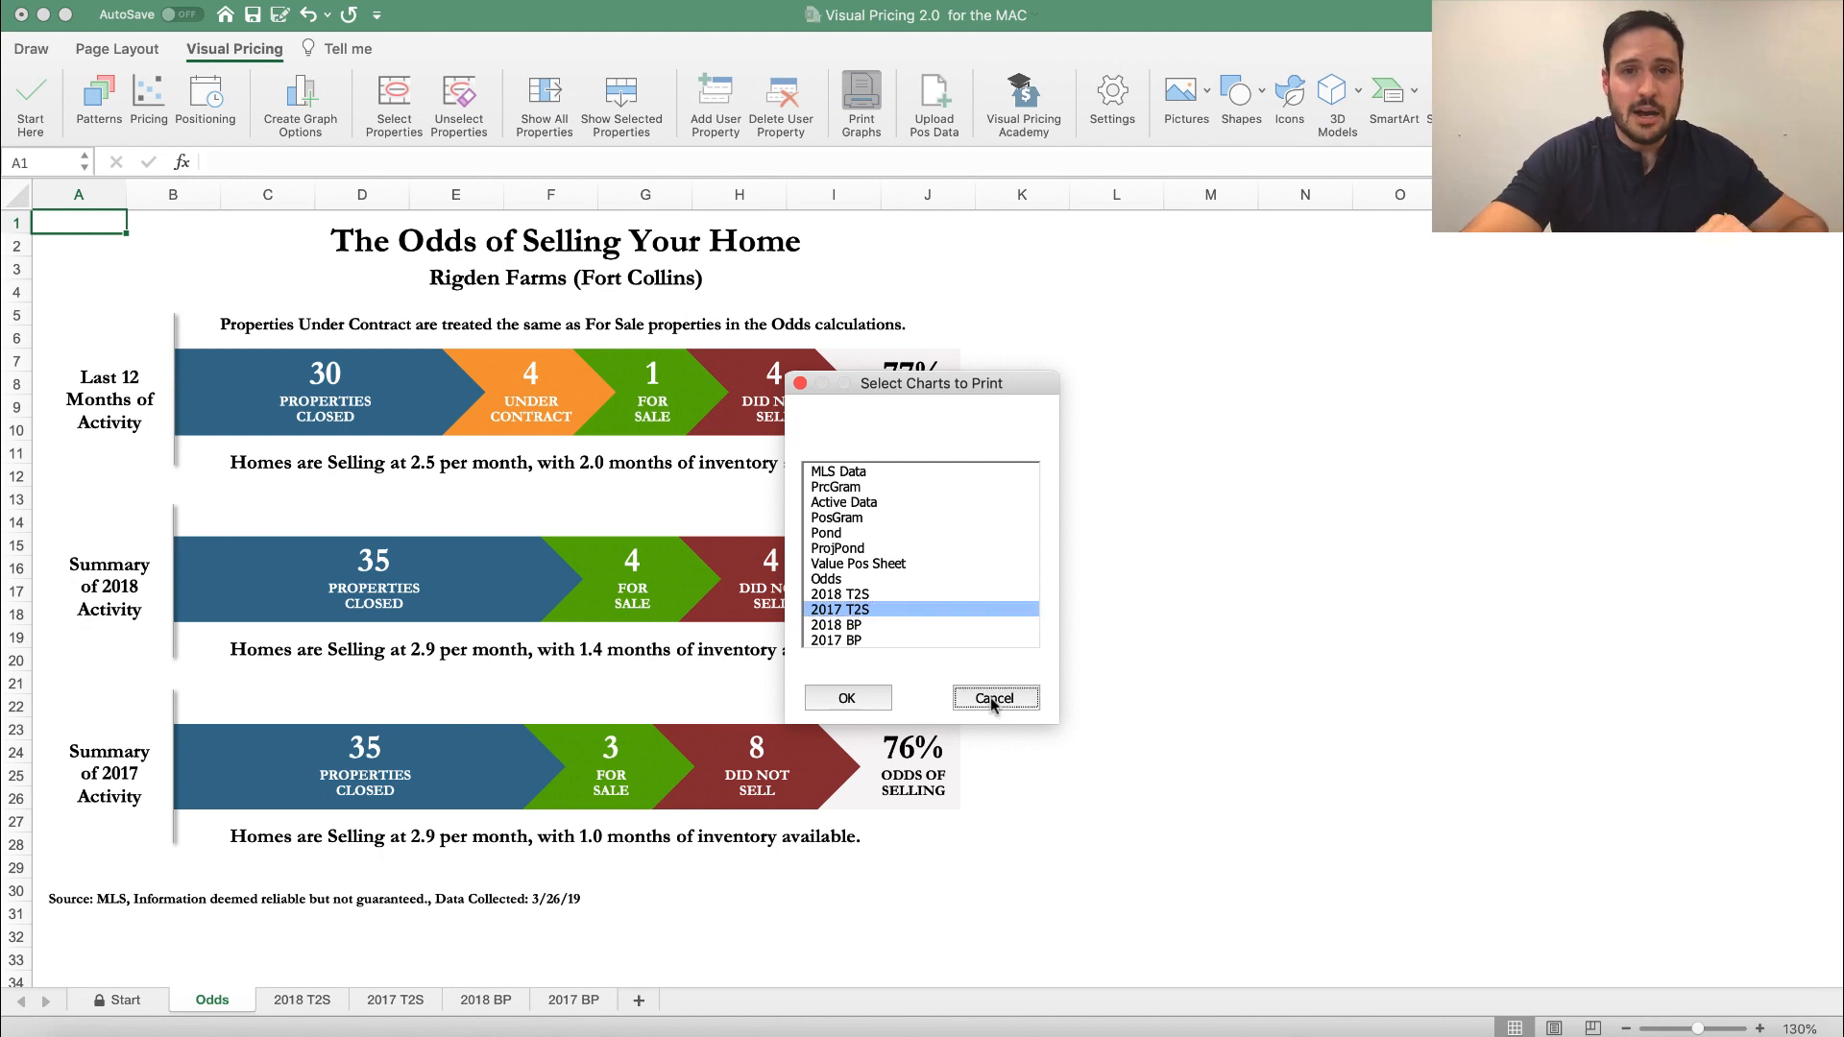
# Cancel the chart chooser, then open File > Print and cancel it, printing nothing
pyautogui.click(994, 697)
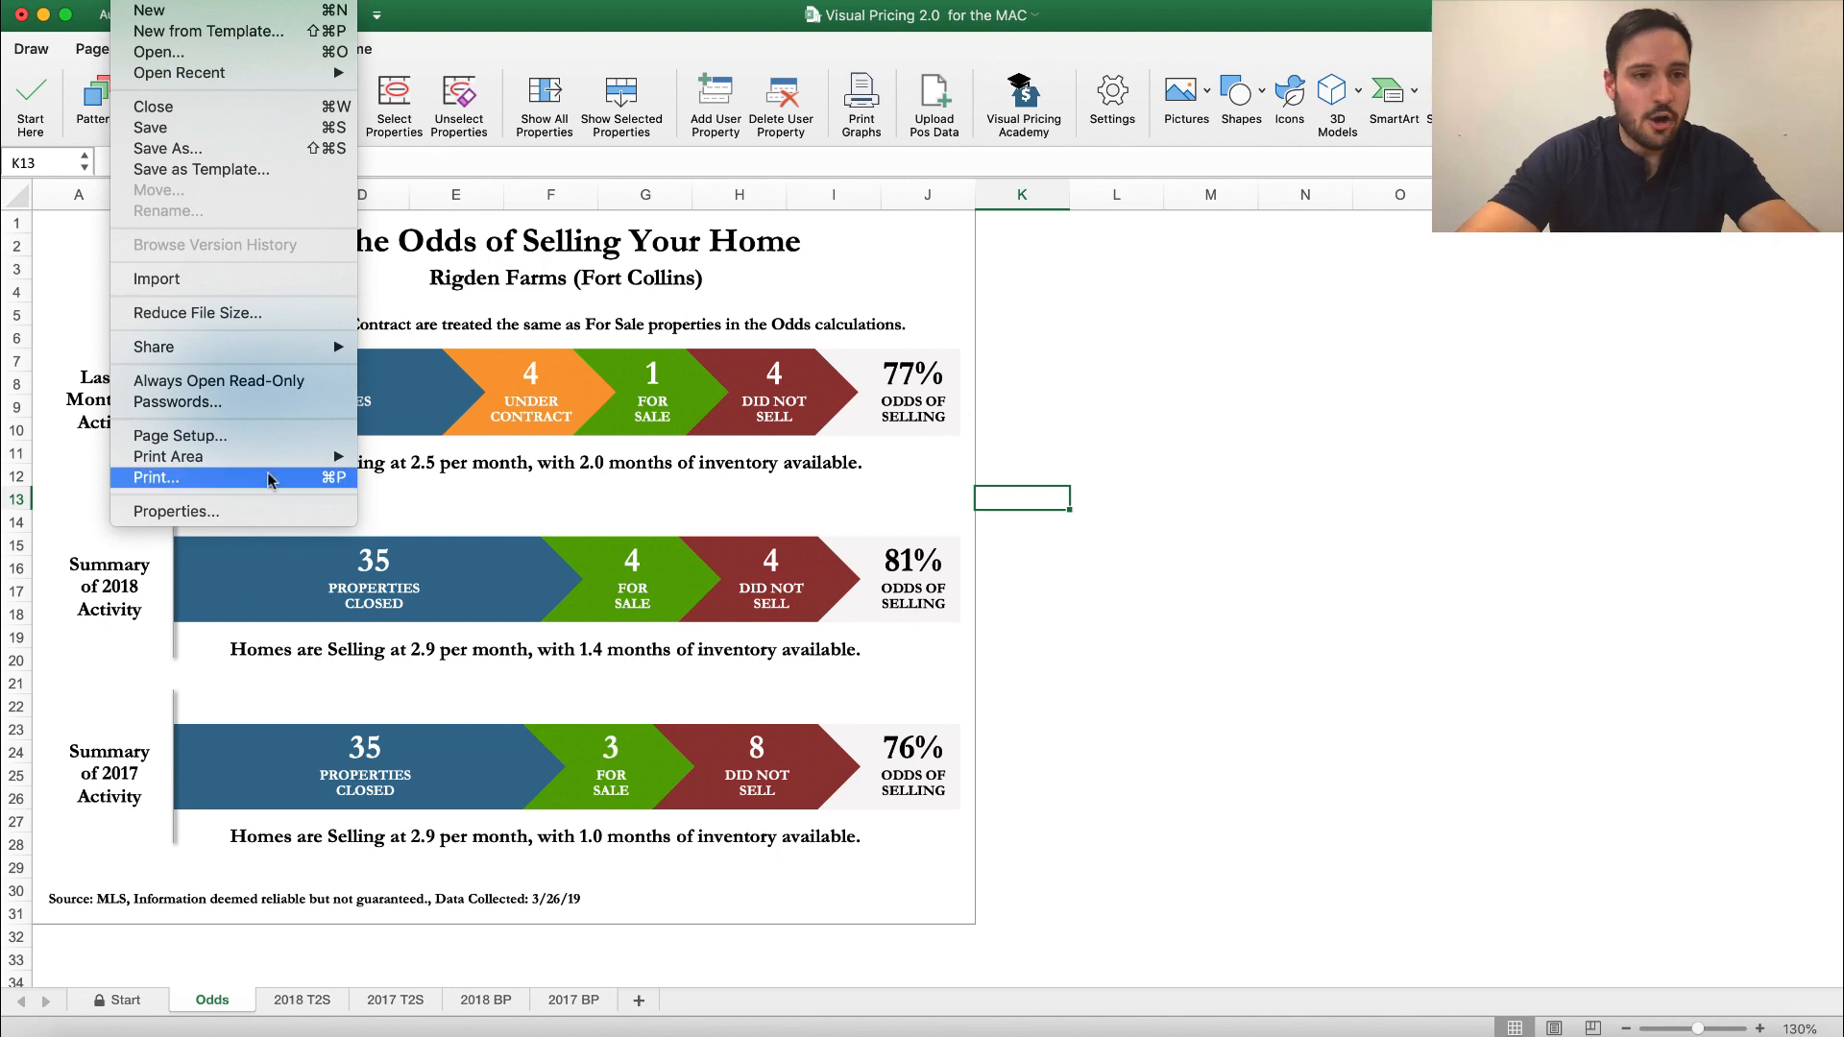
pyautogui.click(155, 477)
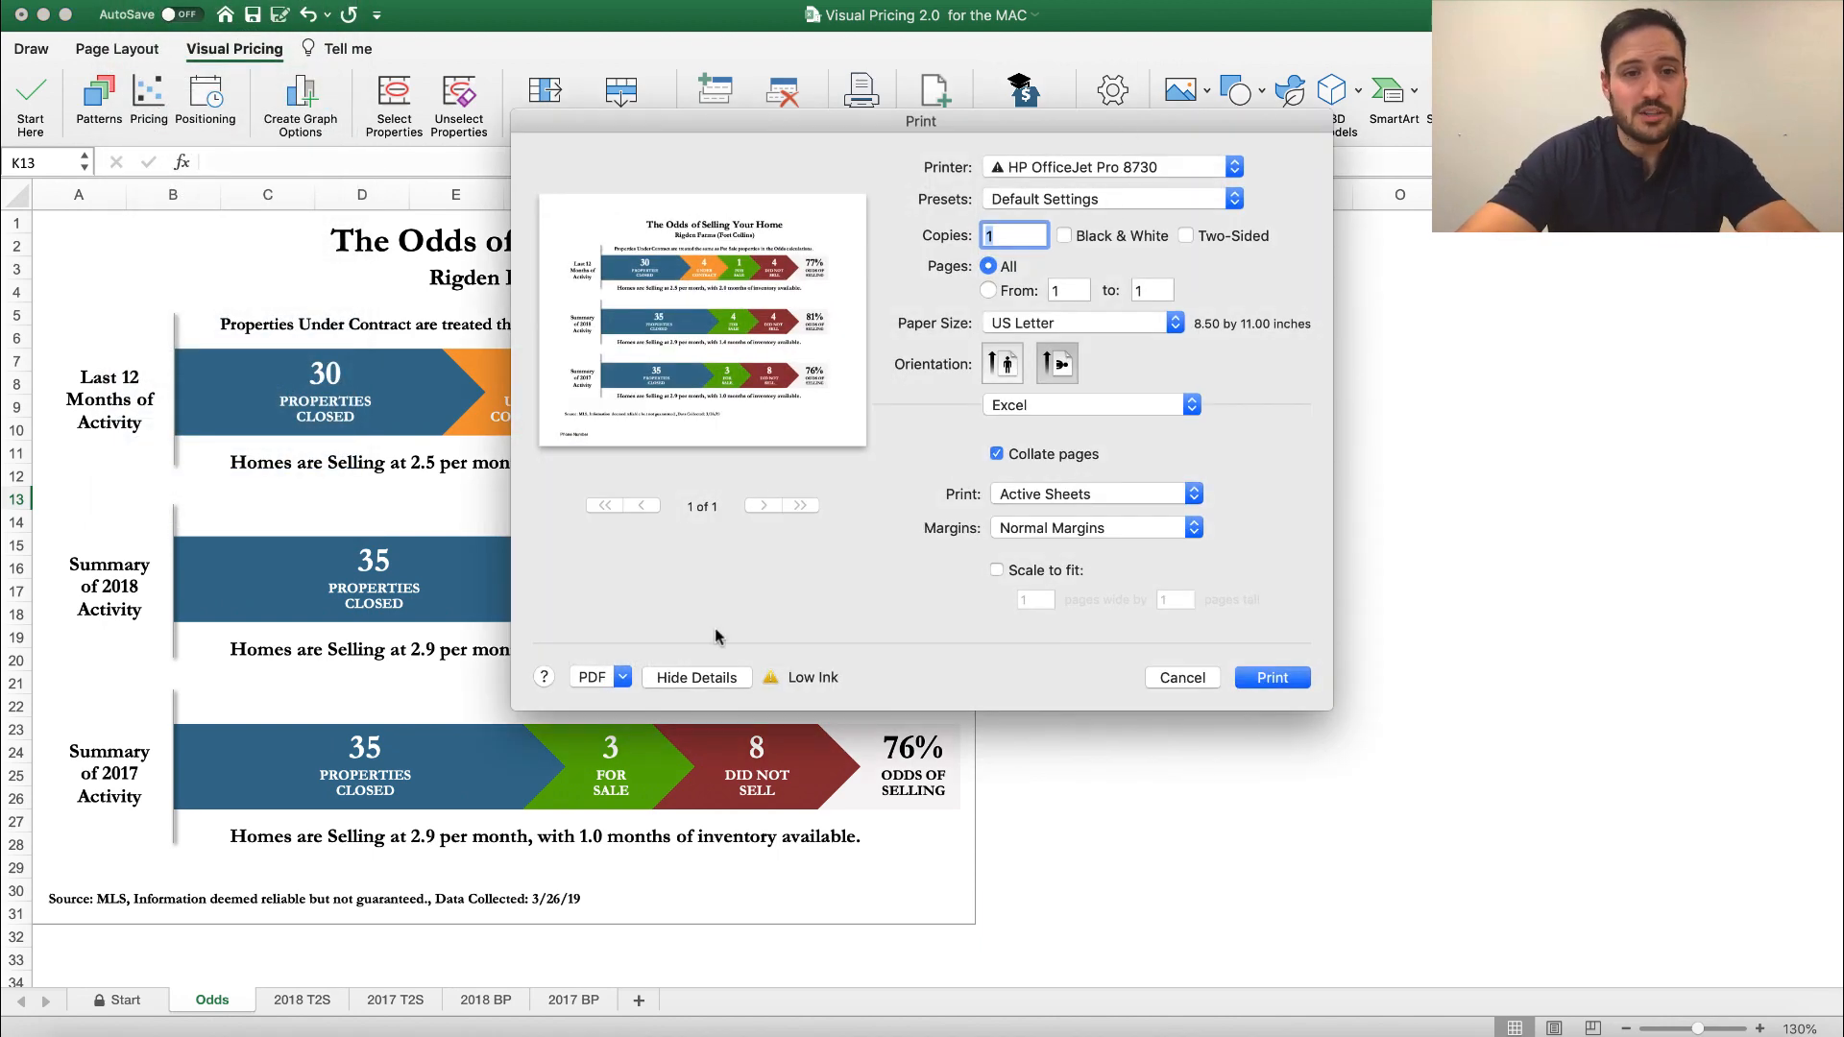
pyautogui.moveTo(1184, 690)
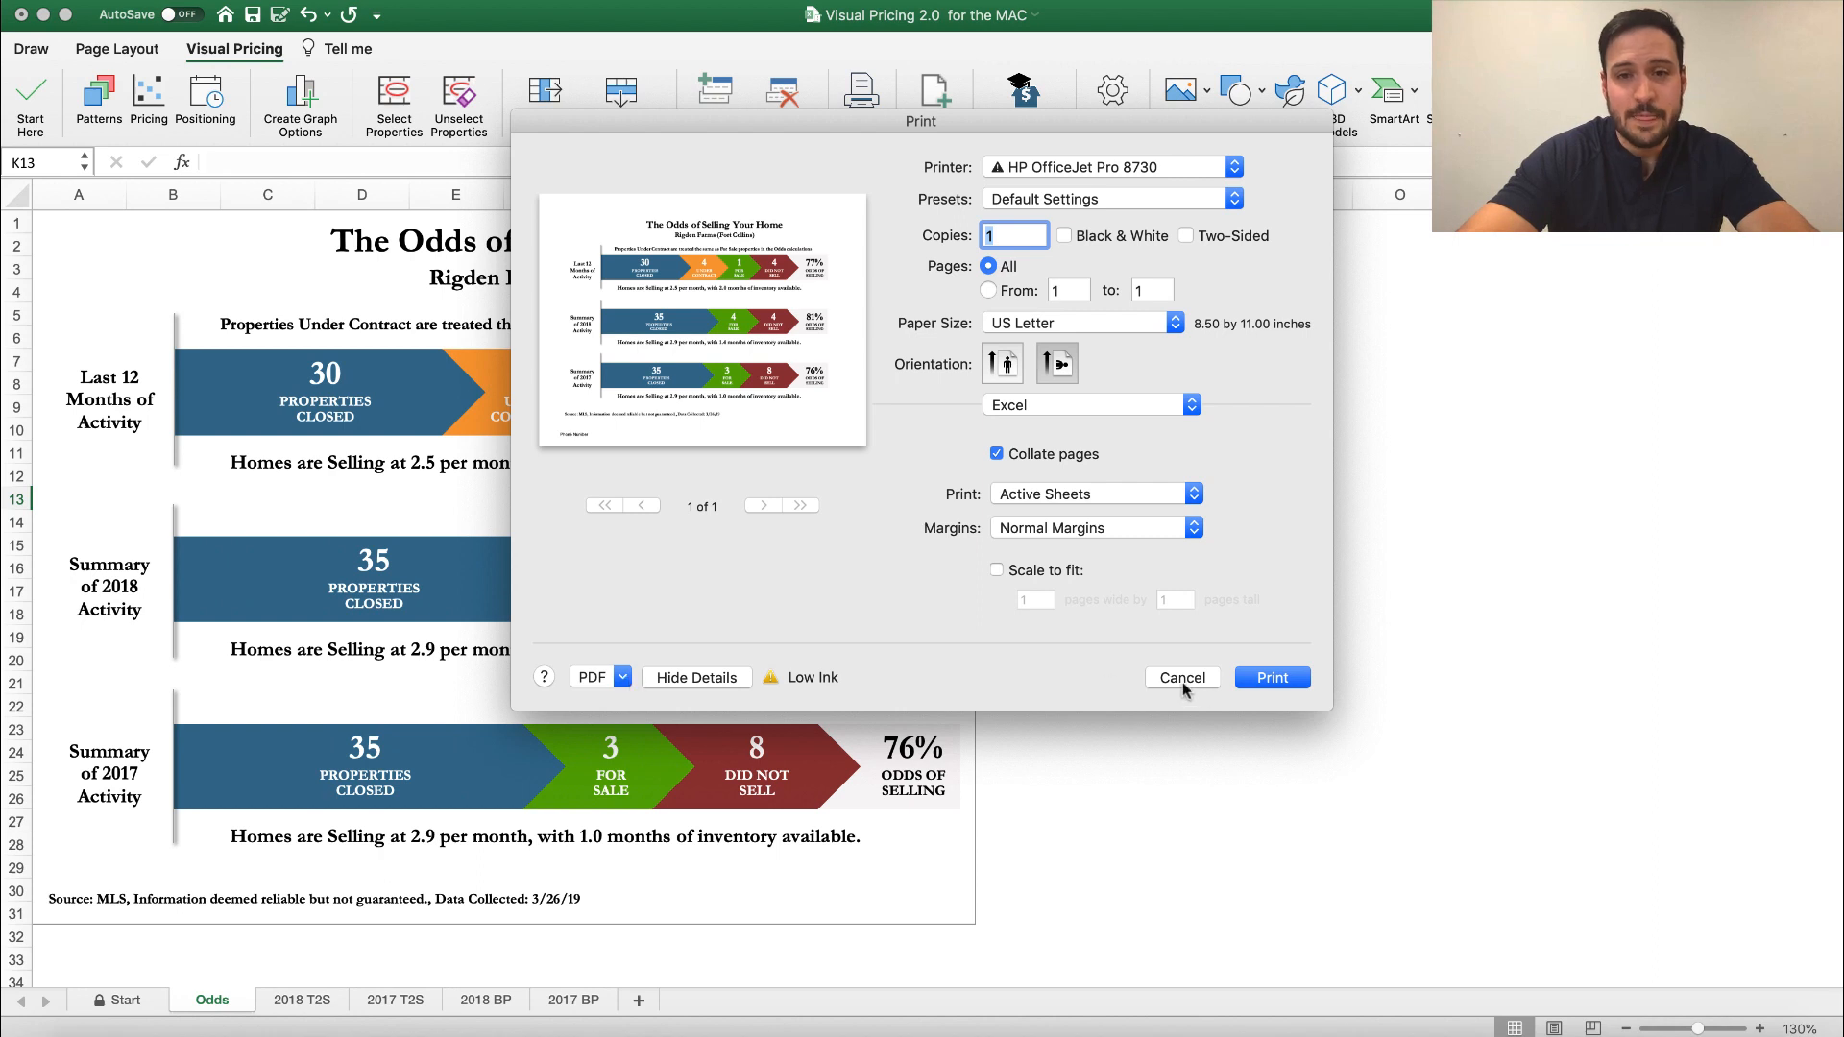
pyautogui.click(1181, 677)
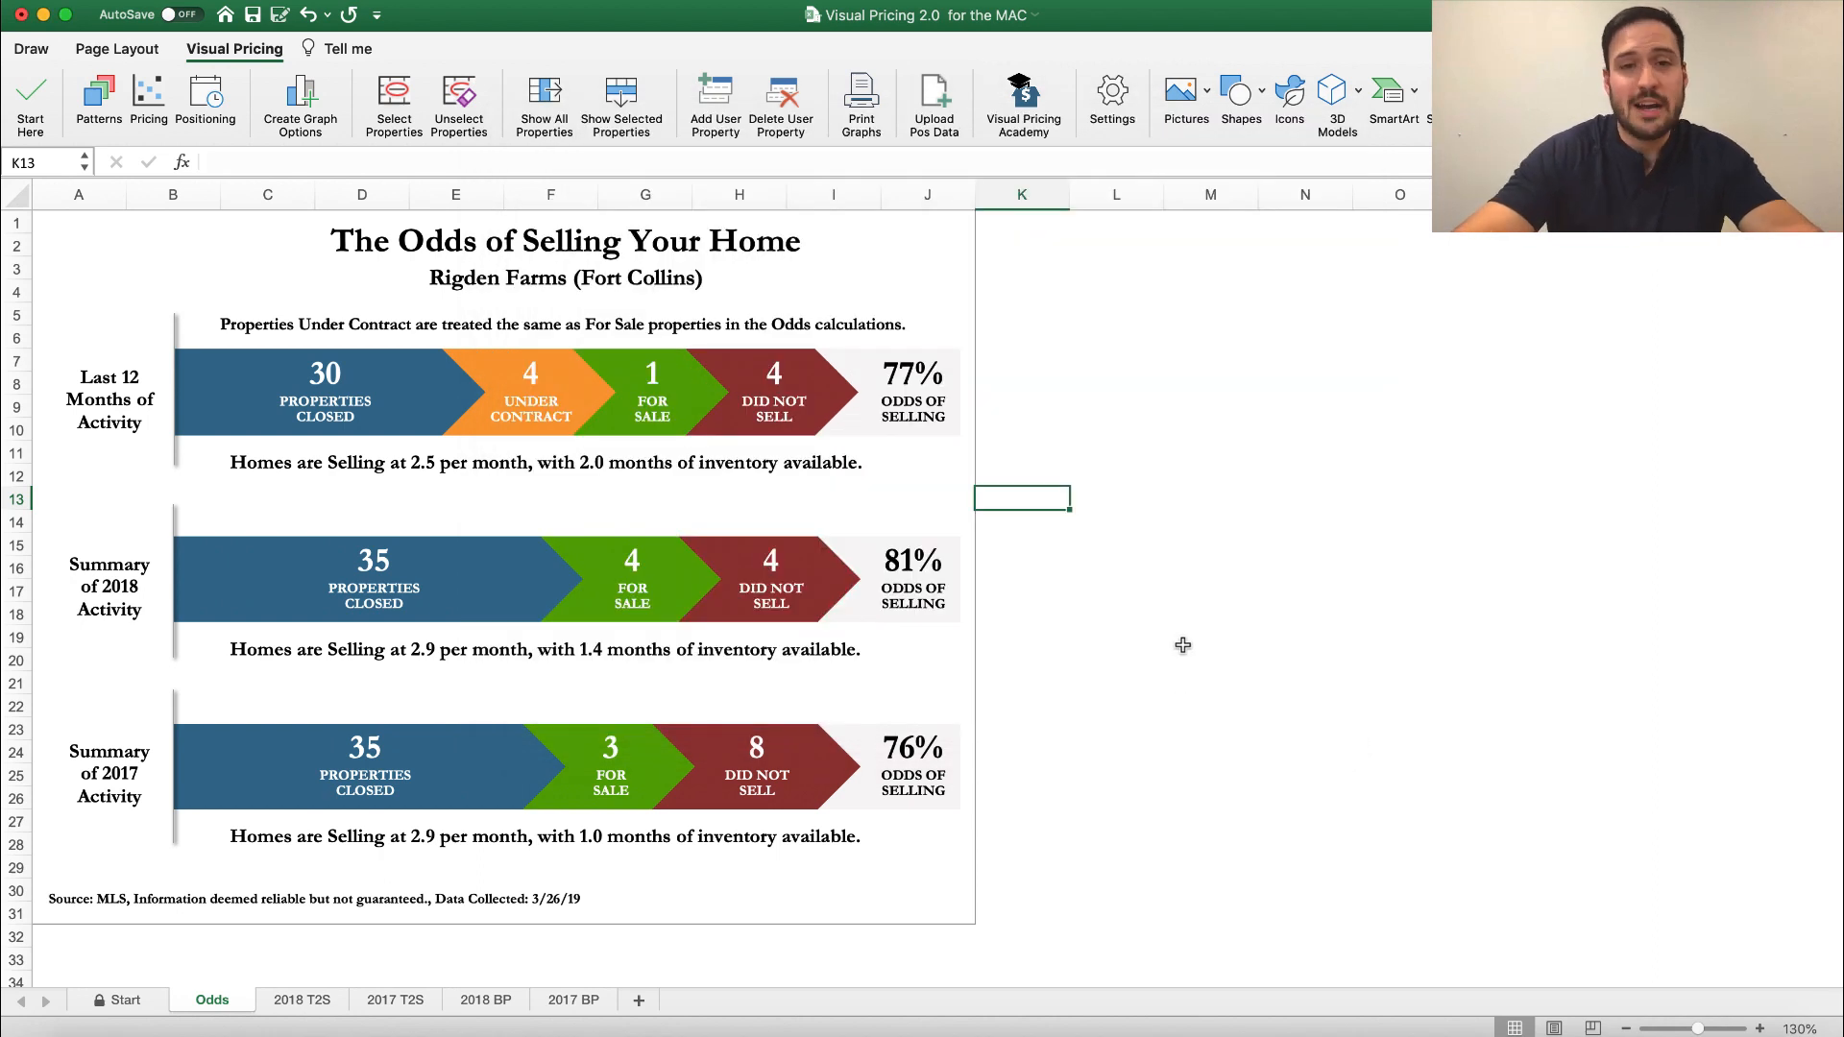
# Group the 2018 T2S and 2018 BP sheet tabs with Odds and open printing
pyautogui.click(1211, 636)
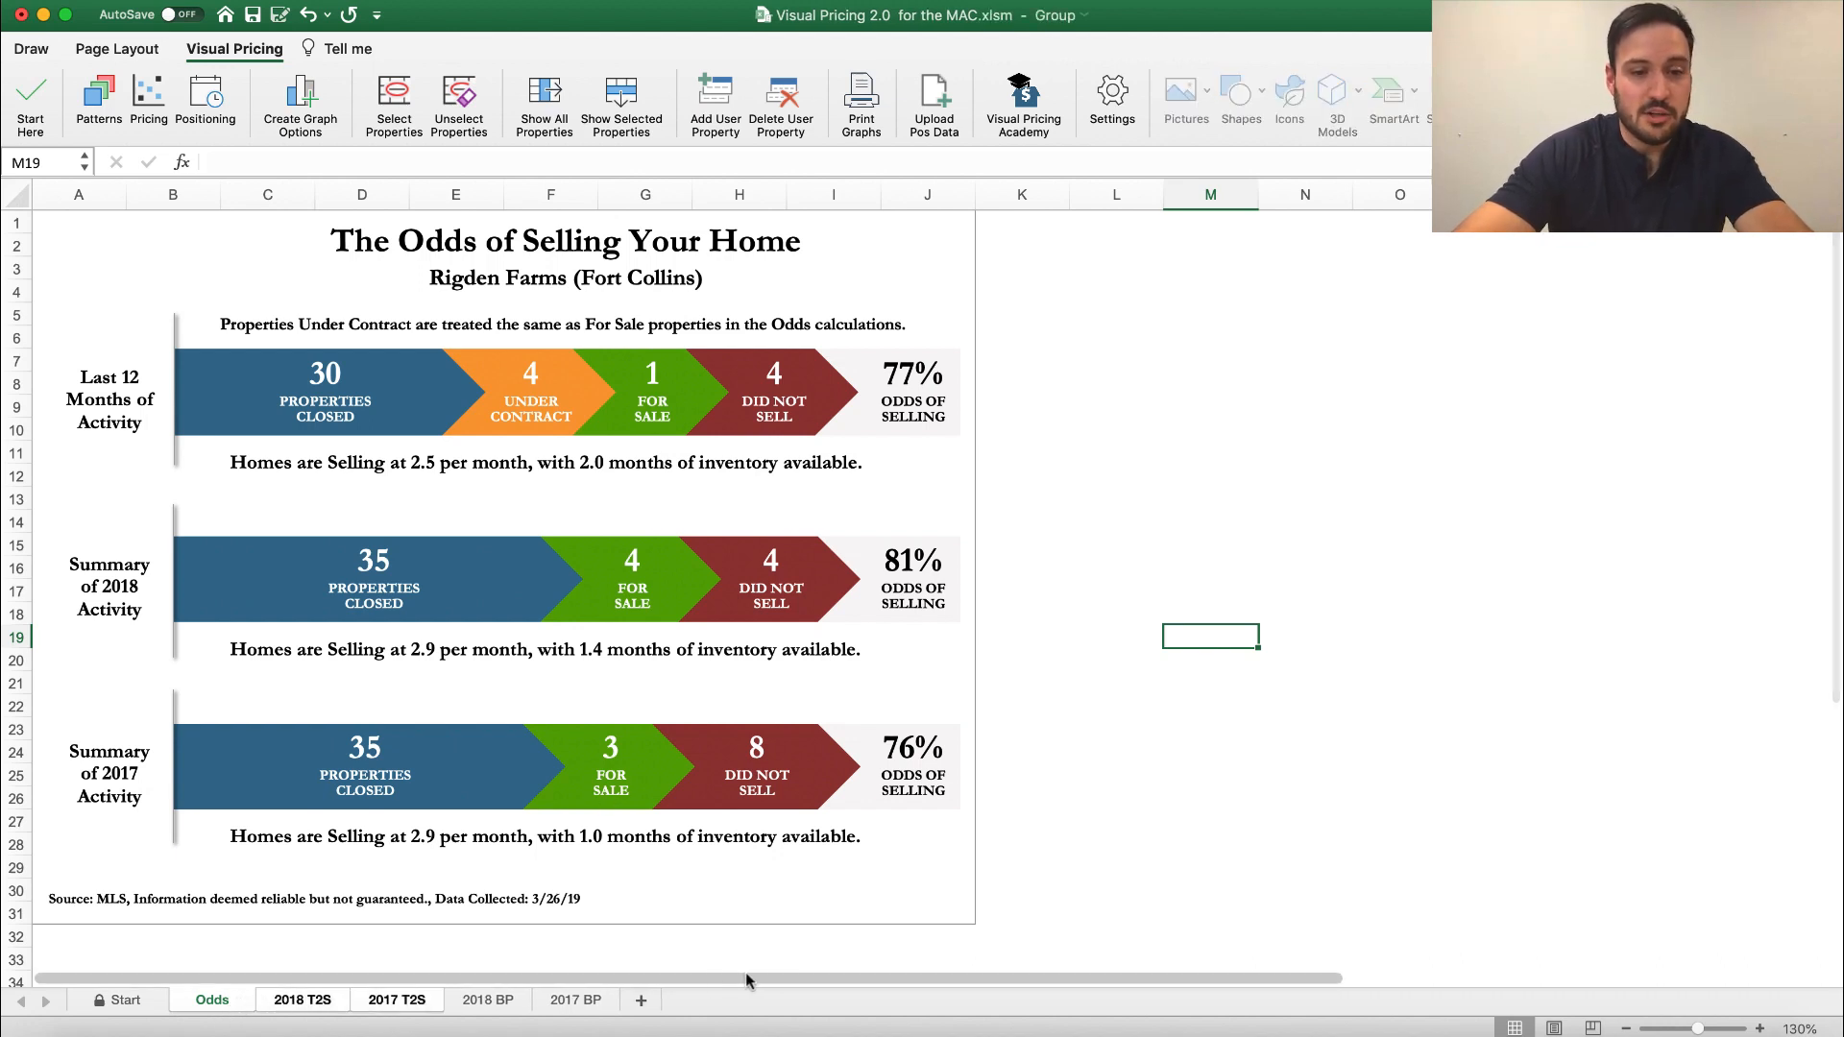
pyautogui.click(268, 961)
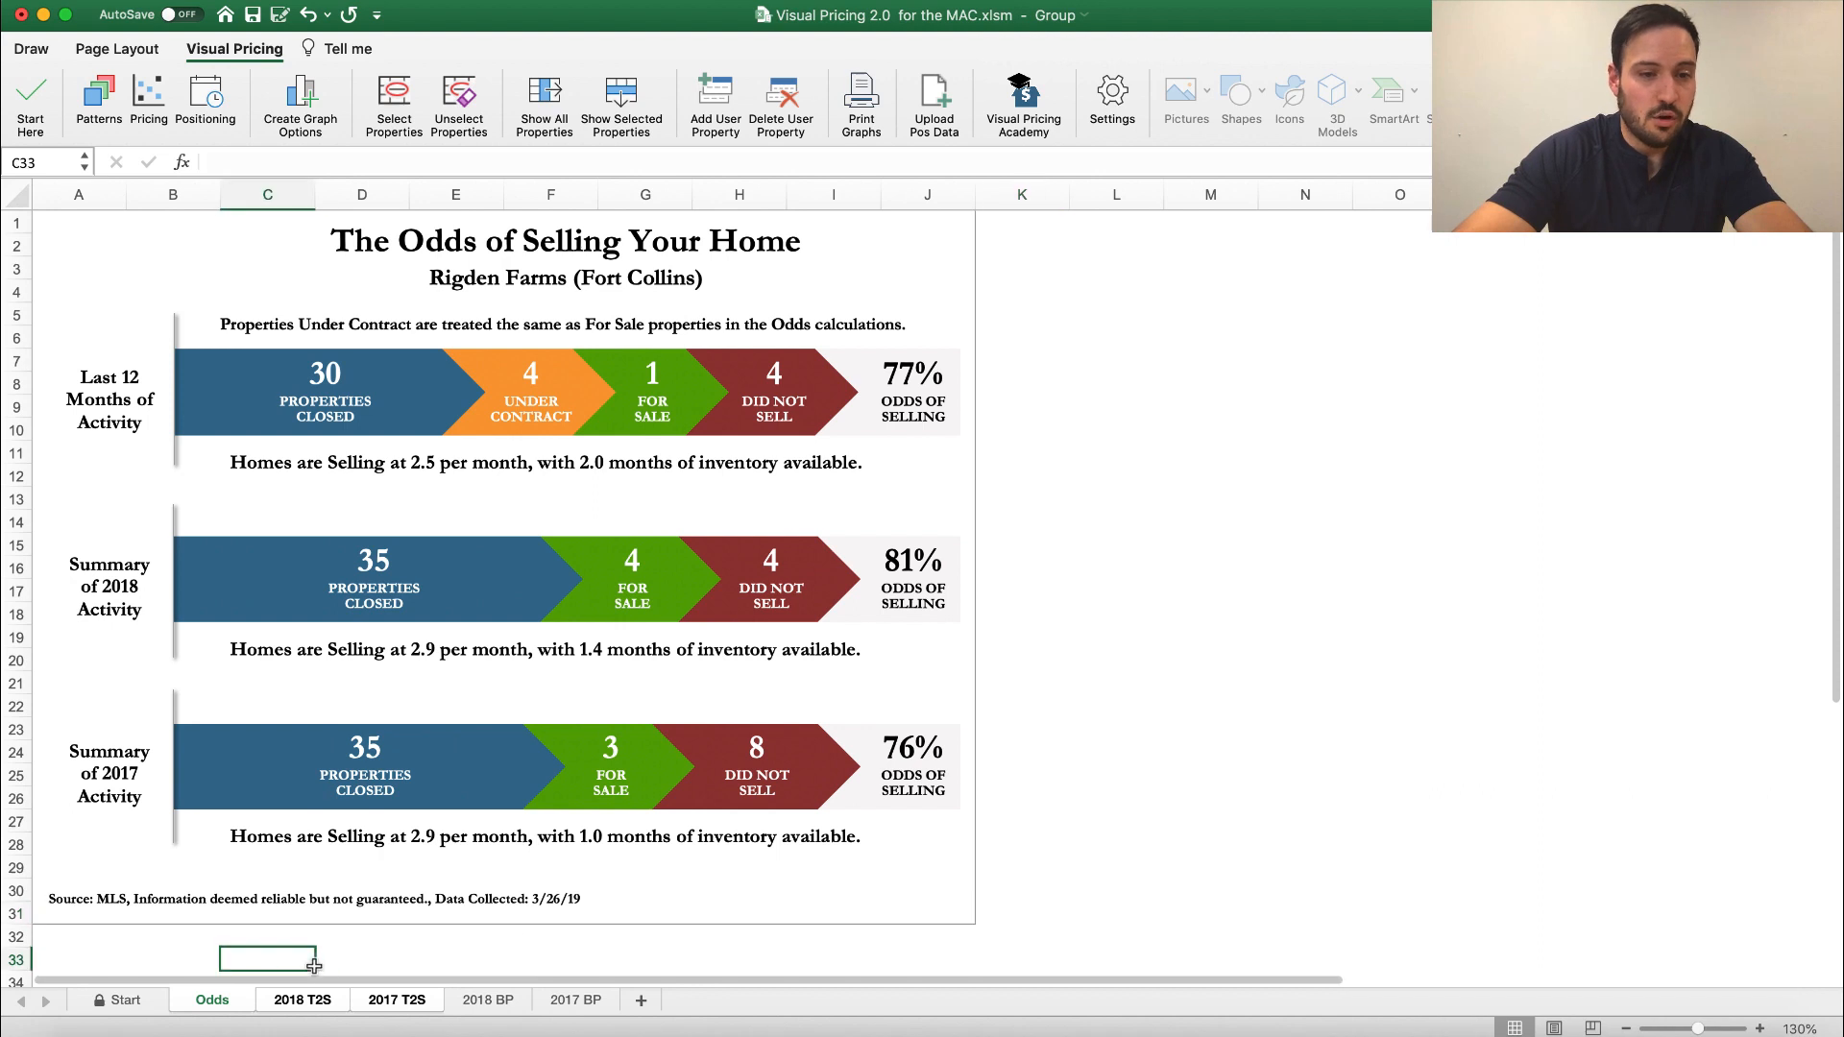
pyautogui.click(486, 1000)
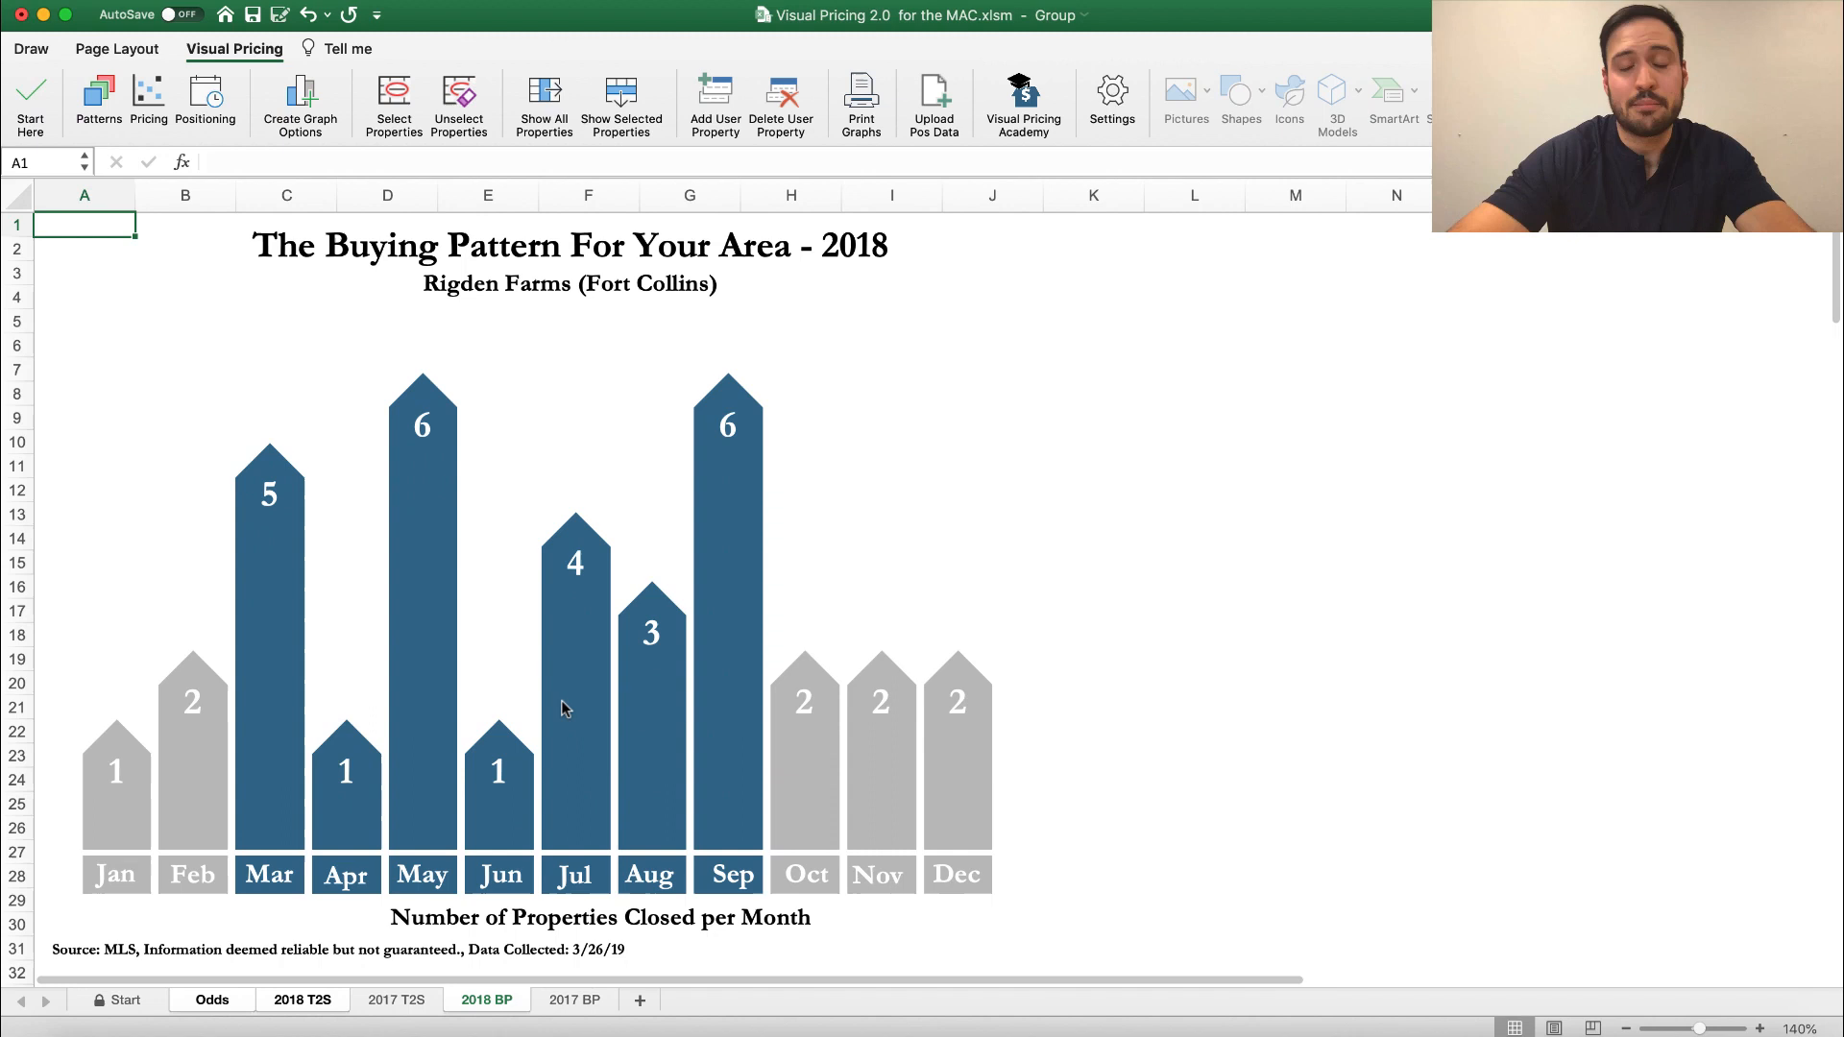
pyautogui.moveTo(981, 665)
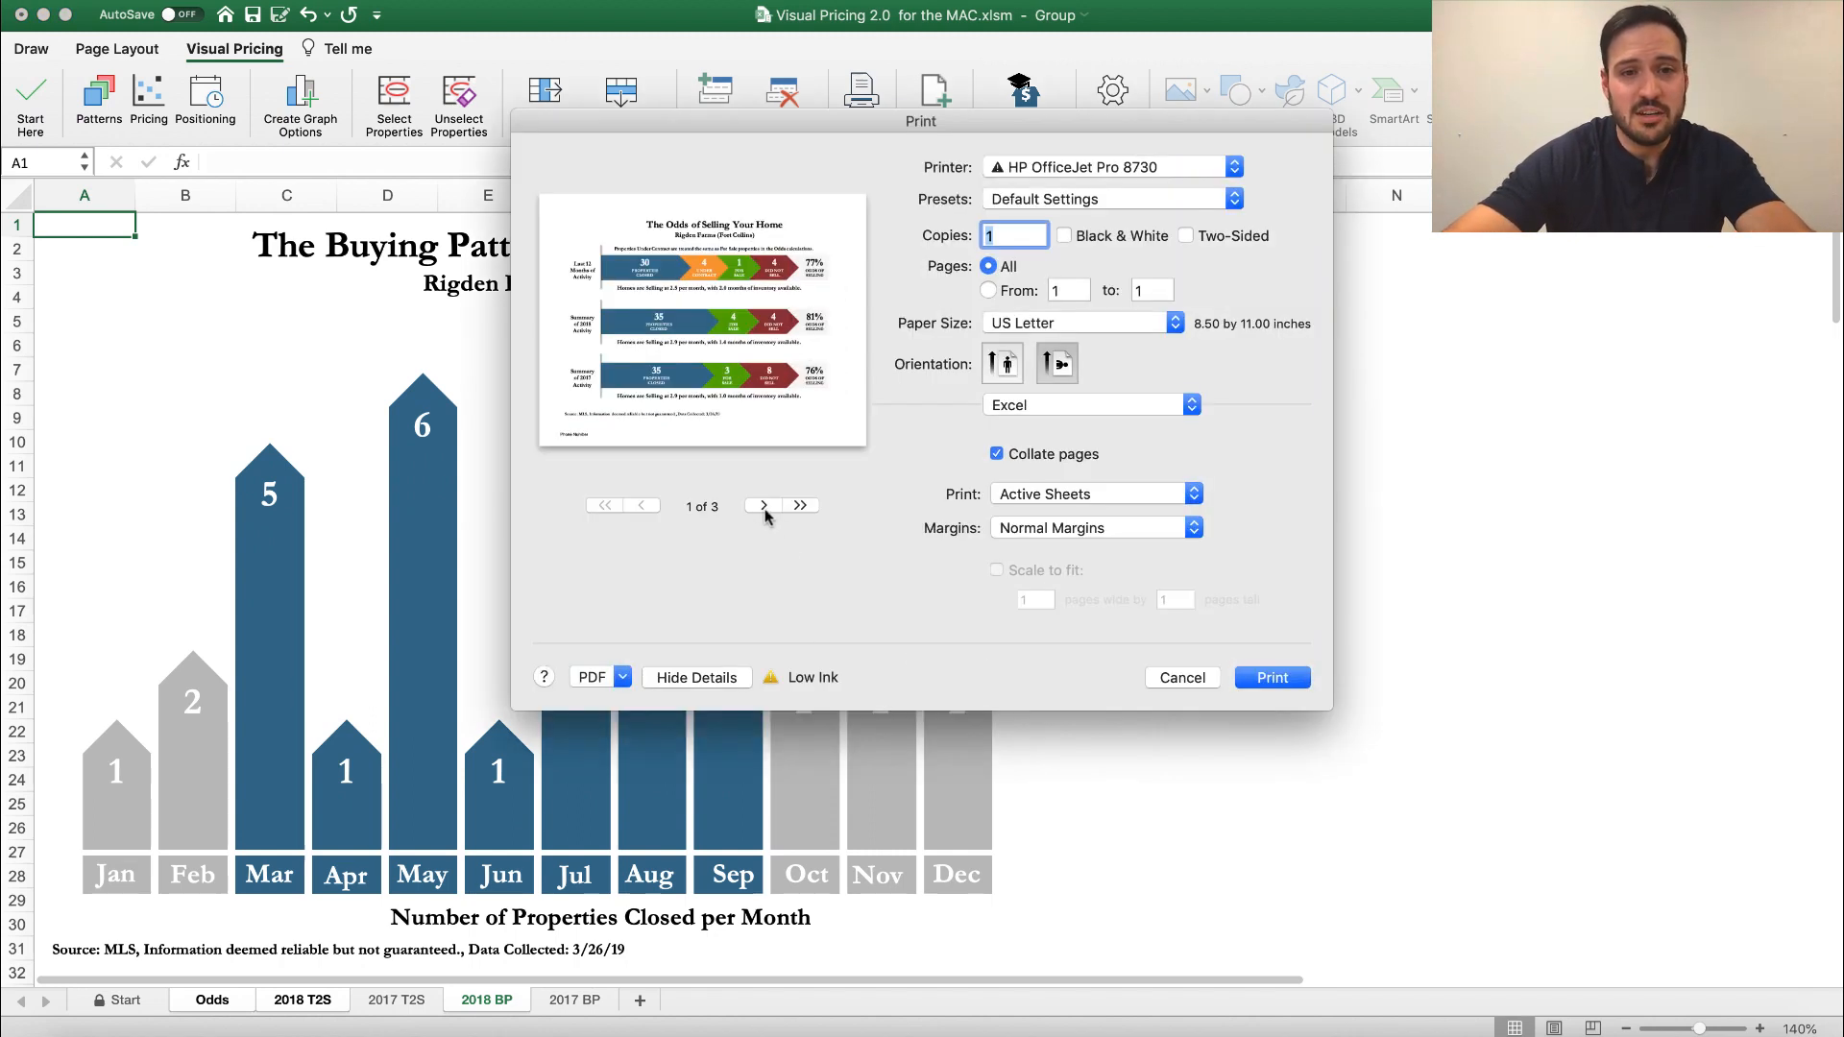
# Preview the pages, then save the printout to the Desktop as PatternsExample.pdf
pyautogui.click(762, 506)
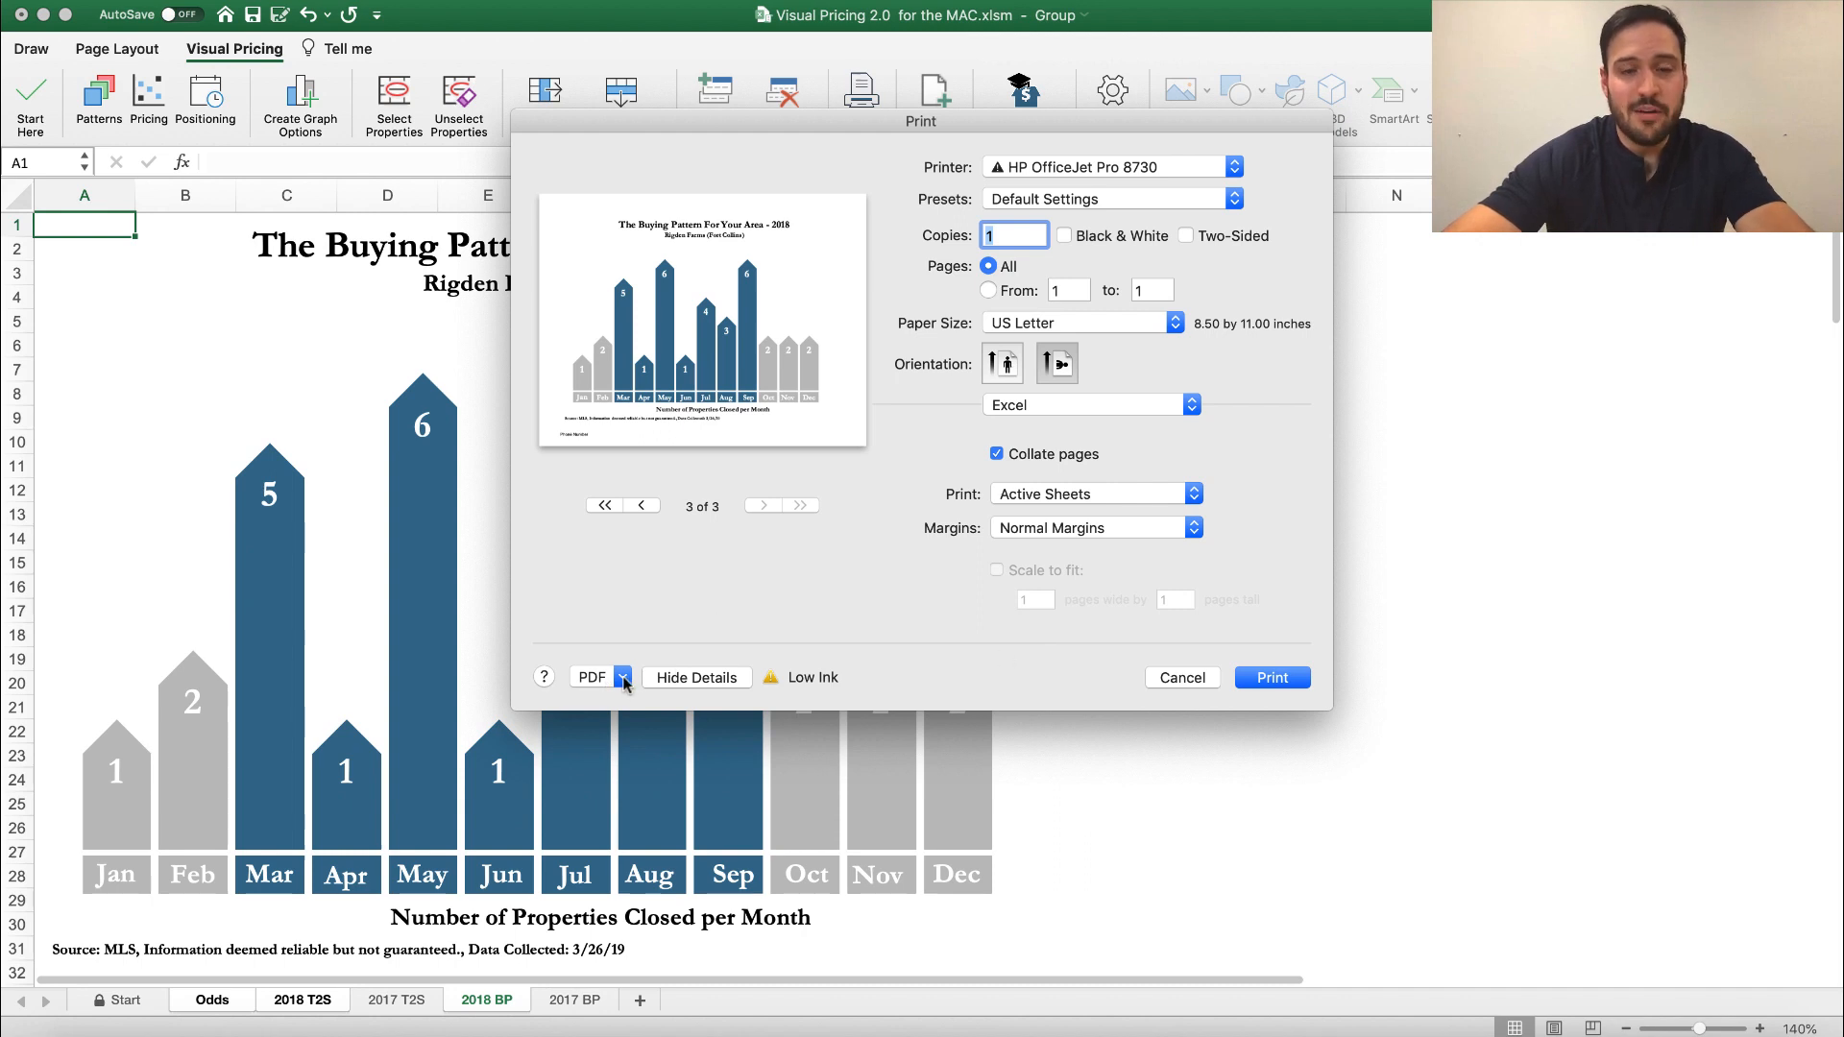
pyautogui.click(623, 676)
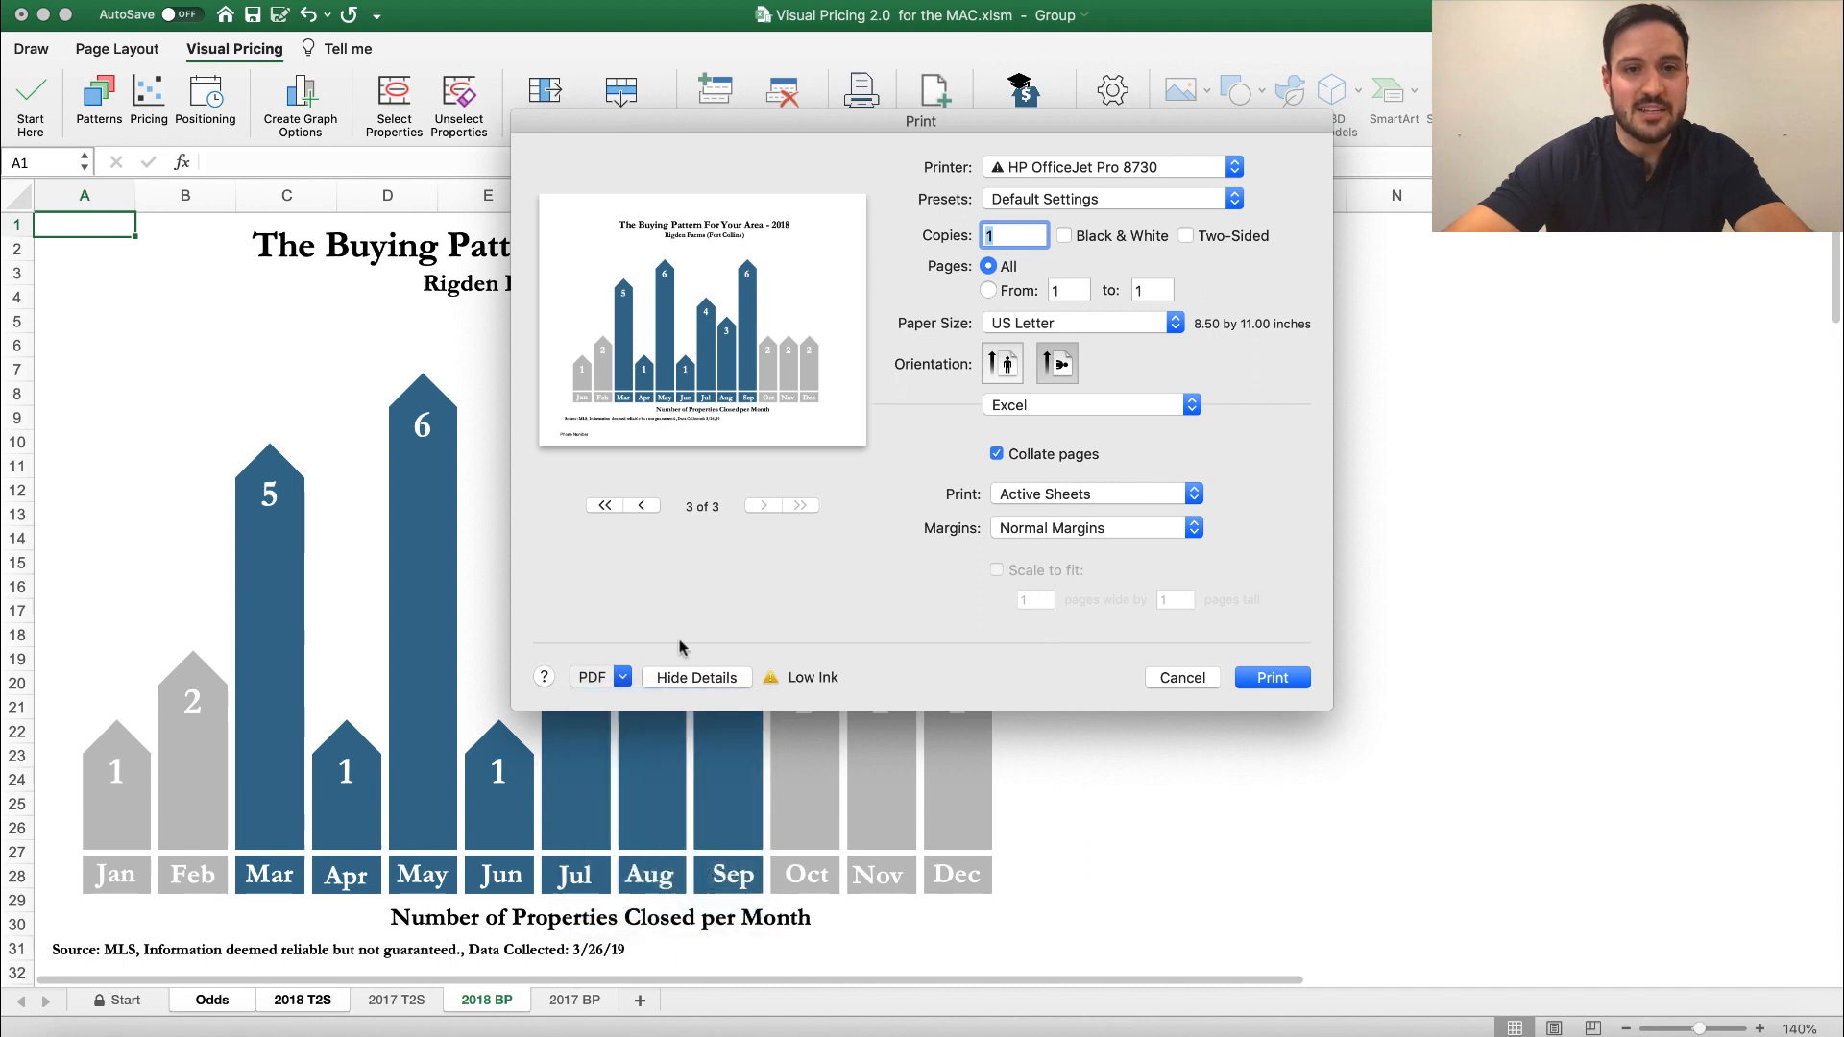
pyautogui.click(592, 677)
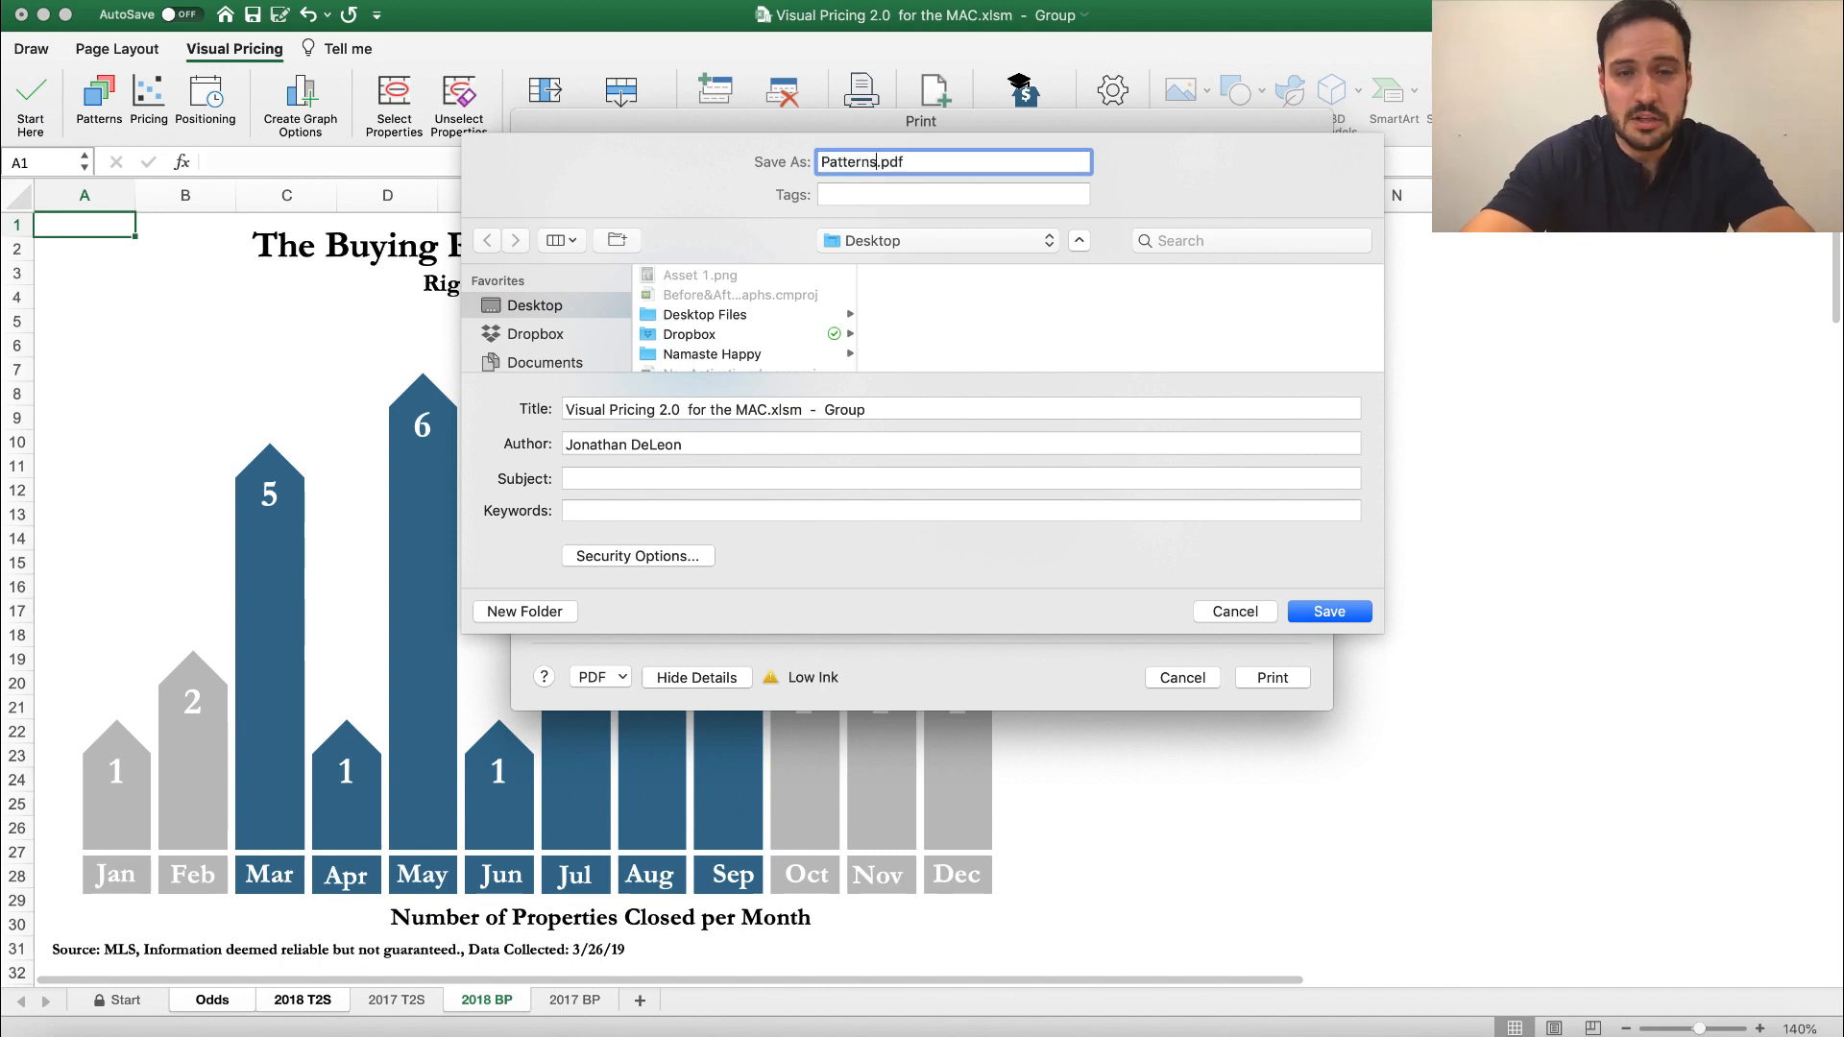
pyautogui.write('Example')
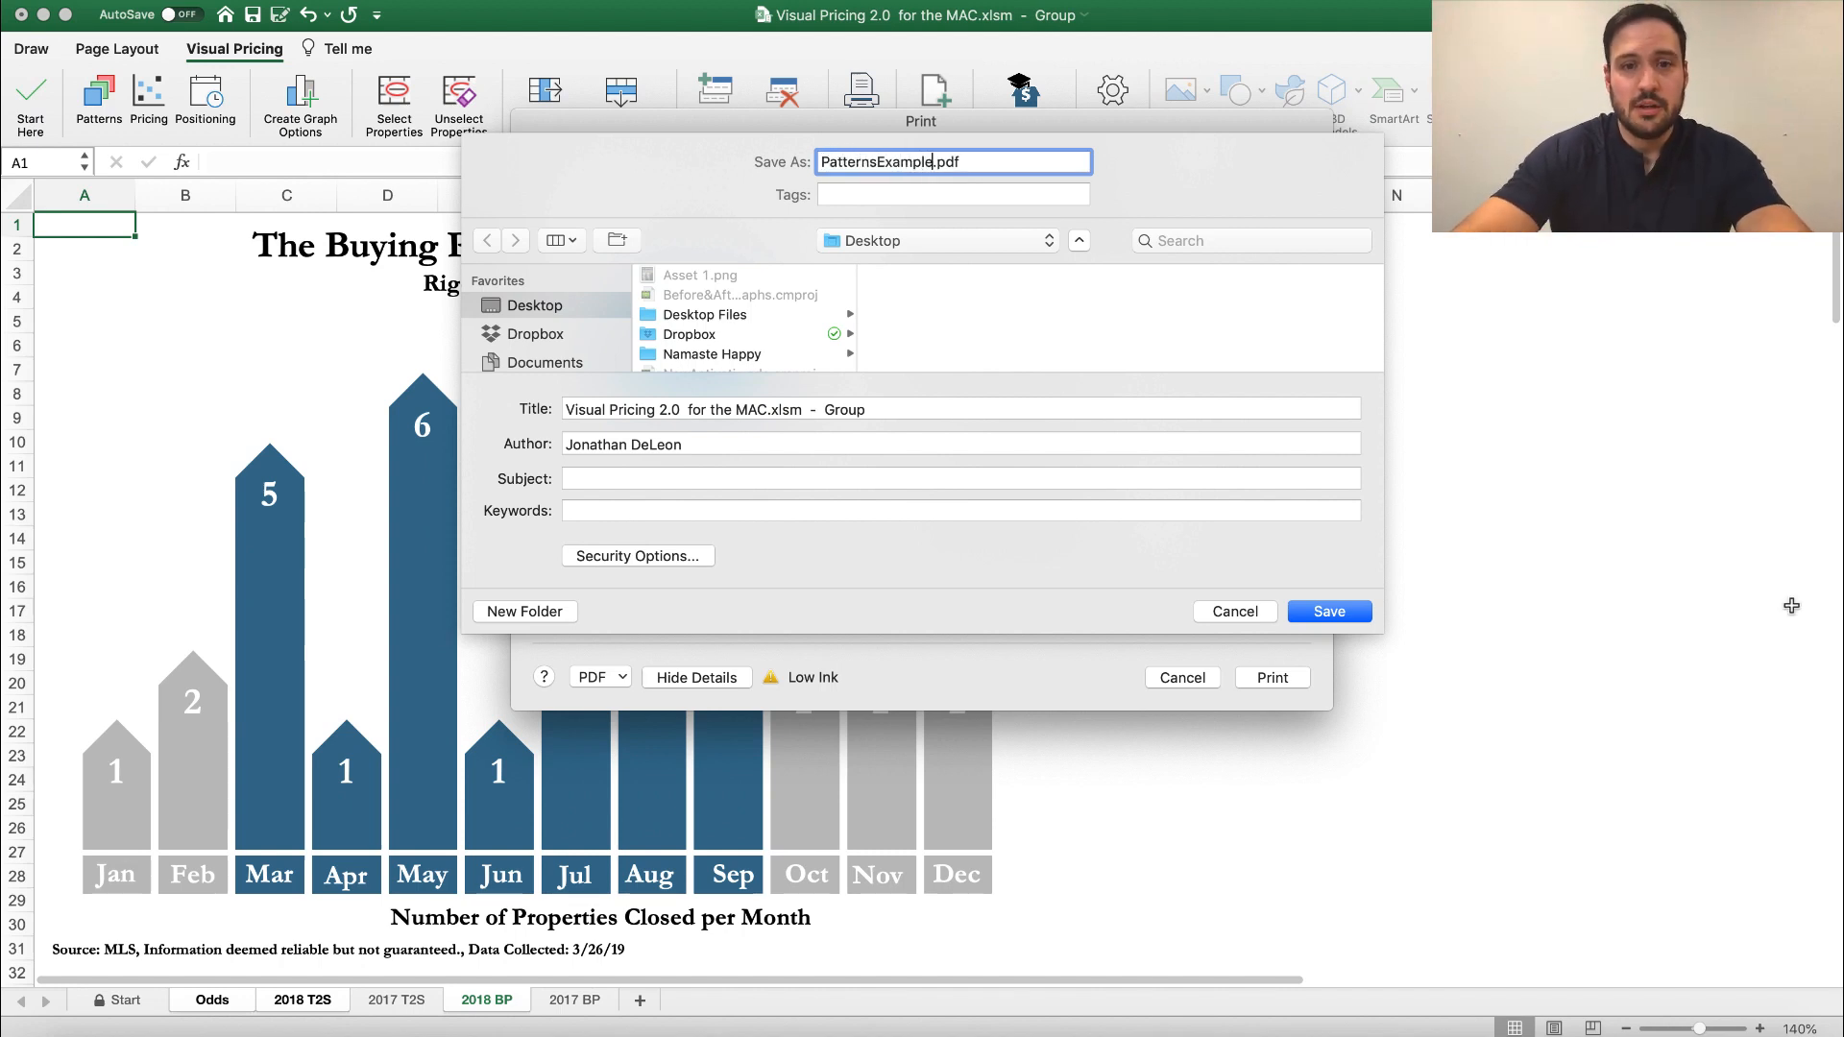
pyautogui.click(1327, 611)
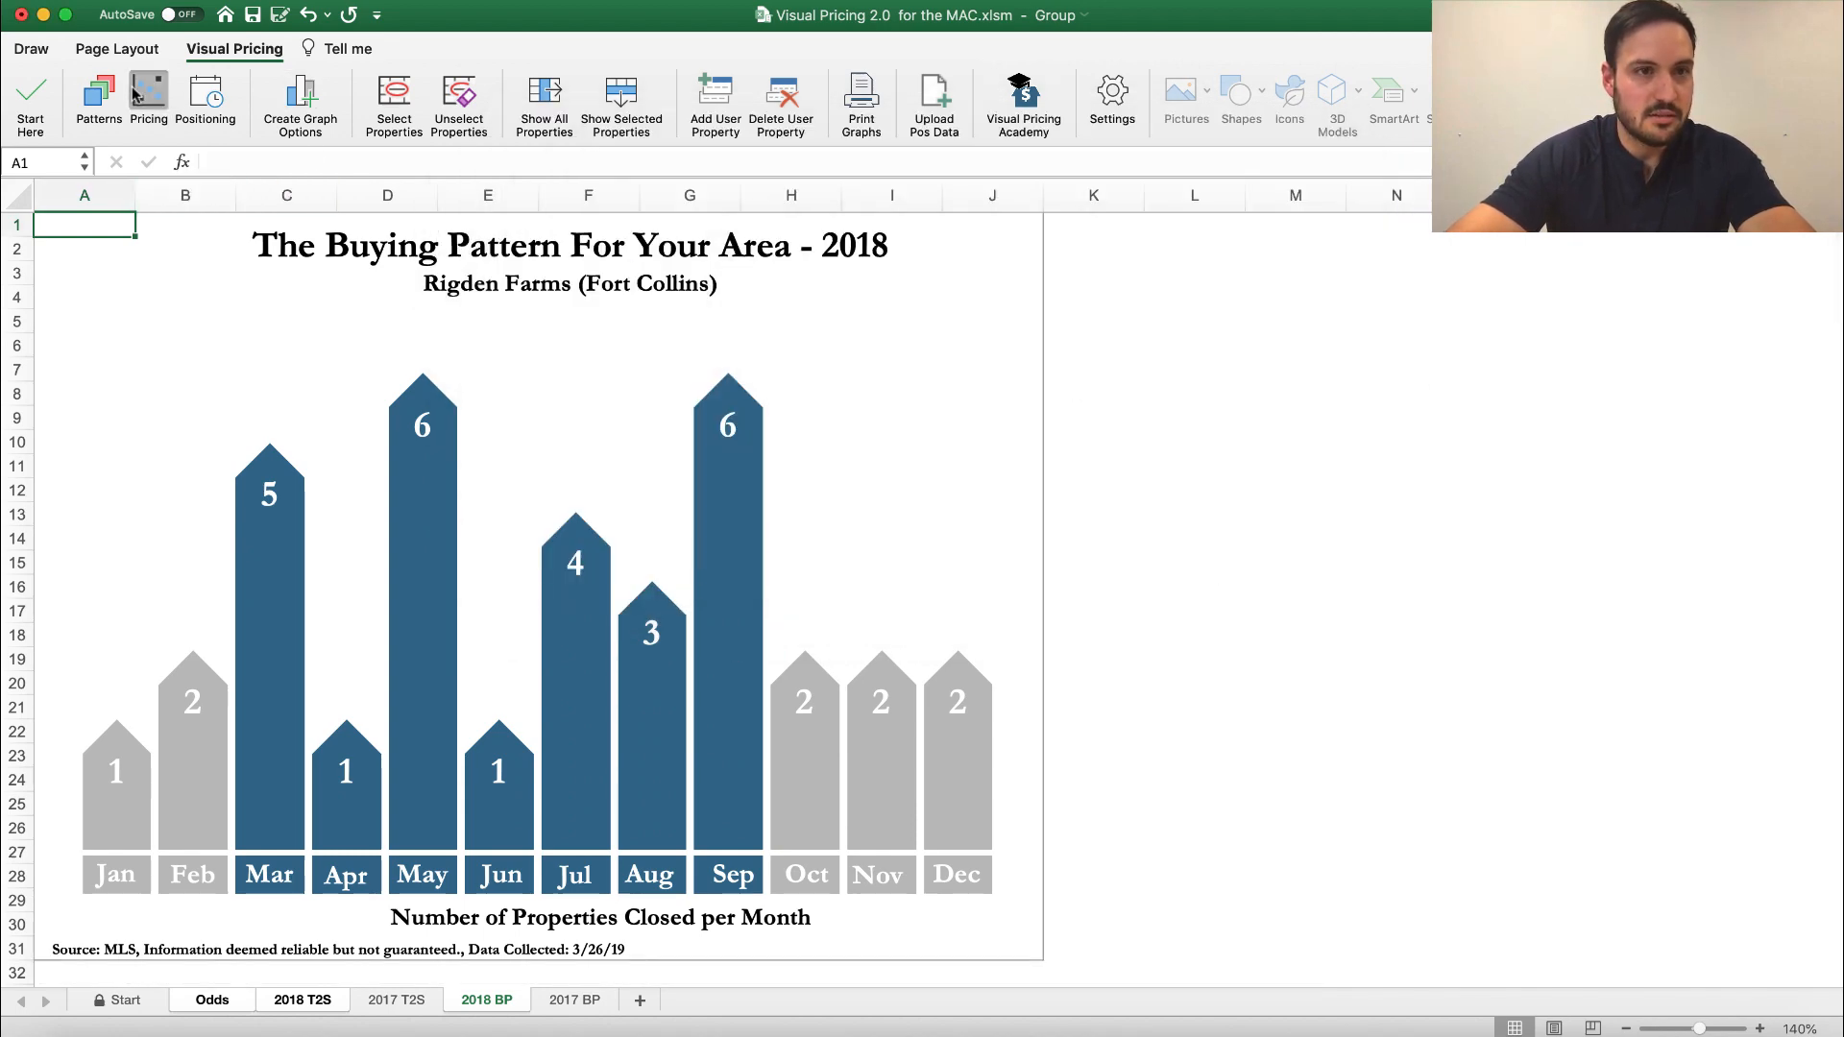
# Print the Rigden Farms scattergram graph and save it as a PDF to the Desktop
pyautogui.click(326, 1000)
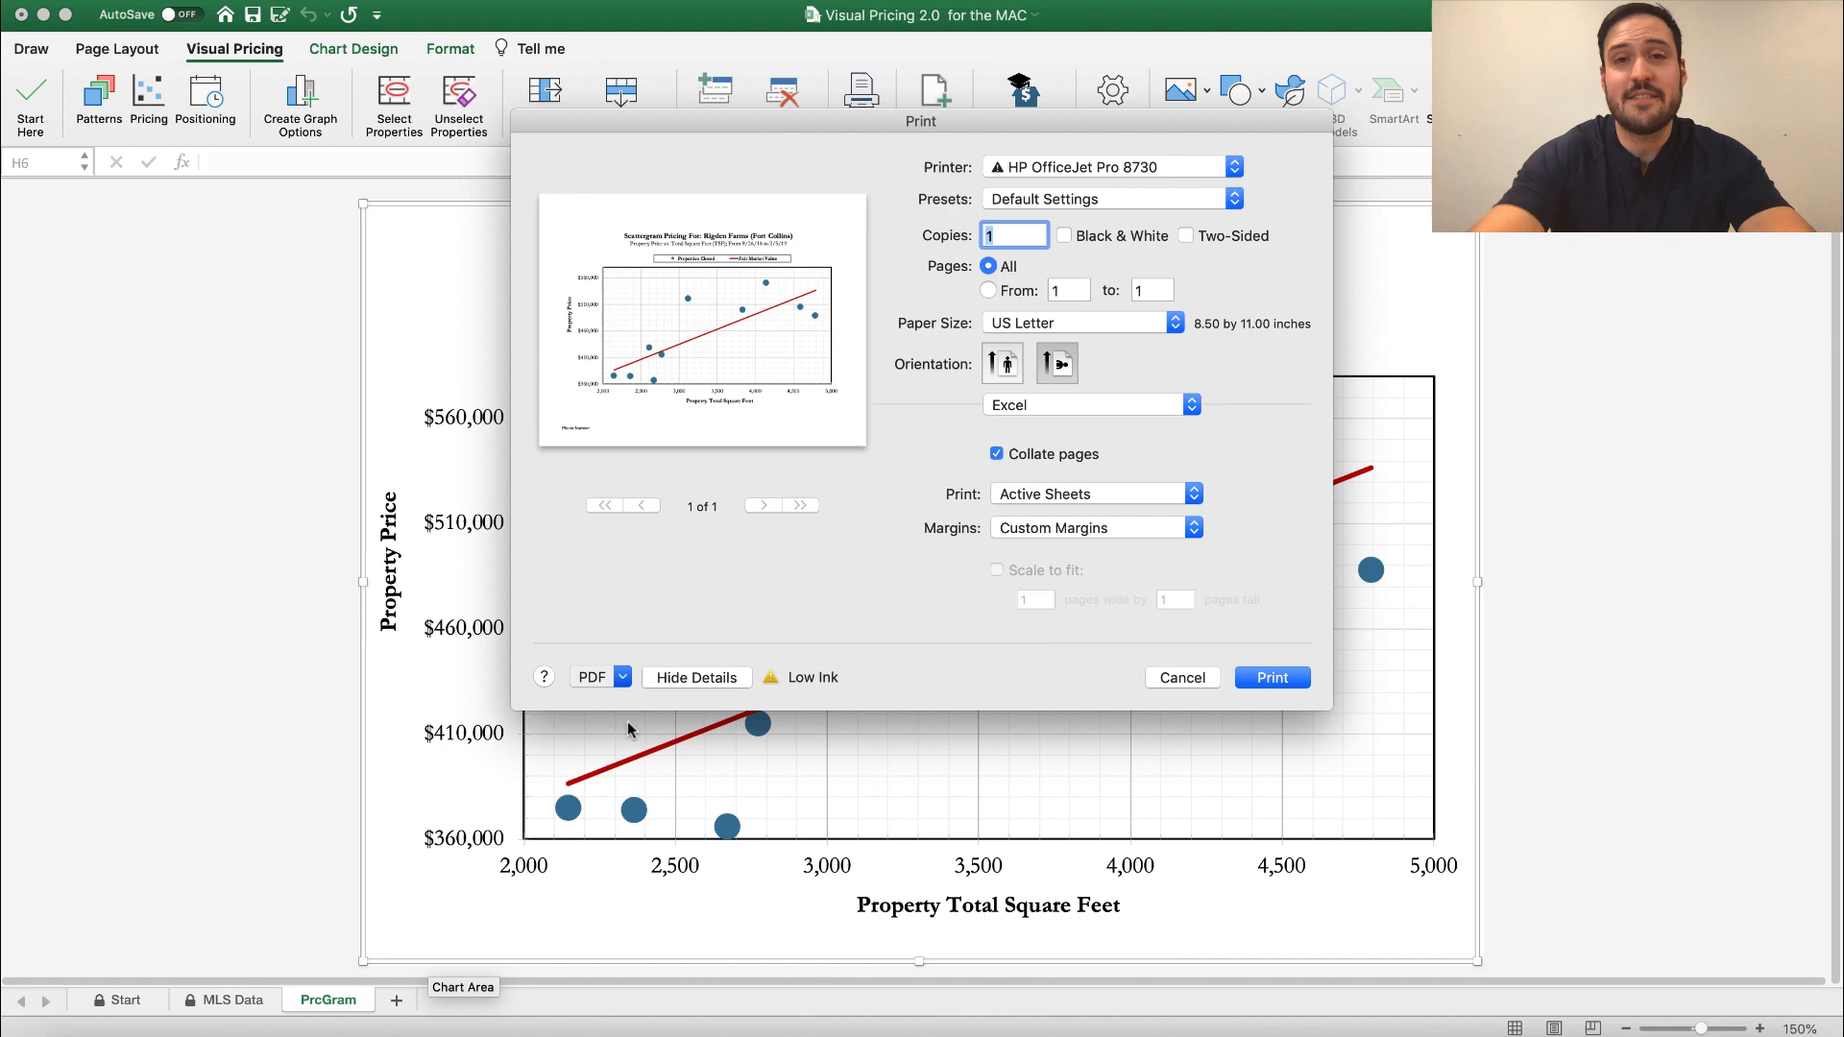
pyautogui.click(592, 676)
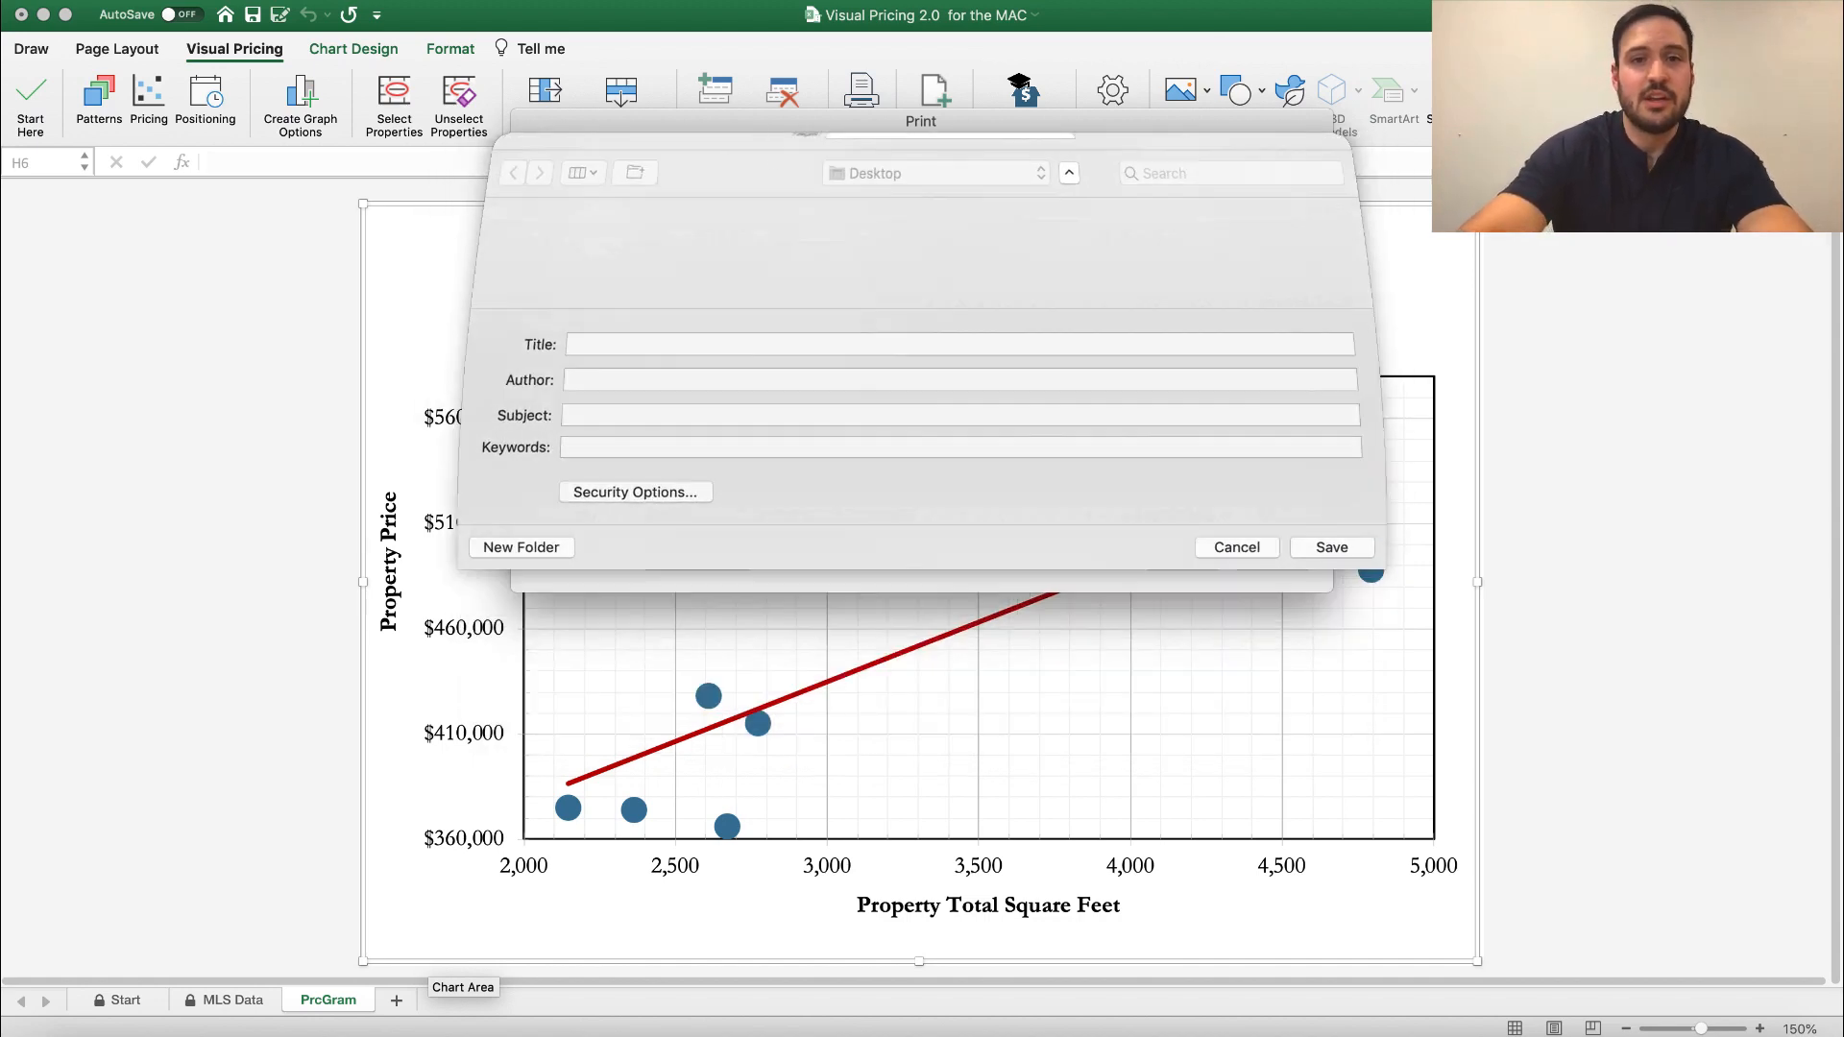
pyautogui.click(1235, 547)
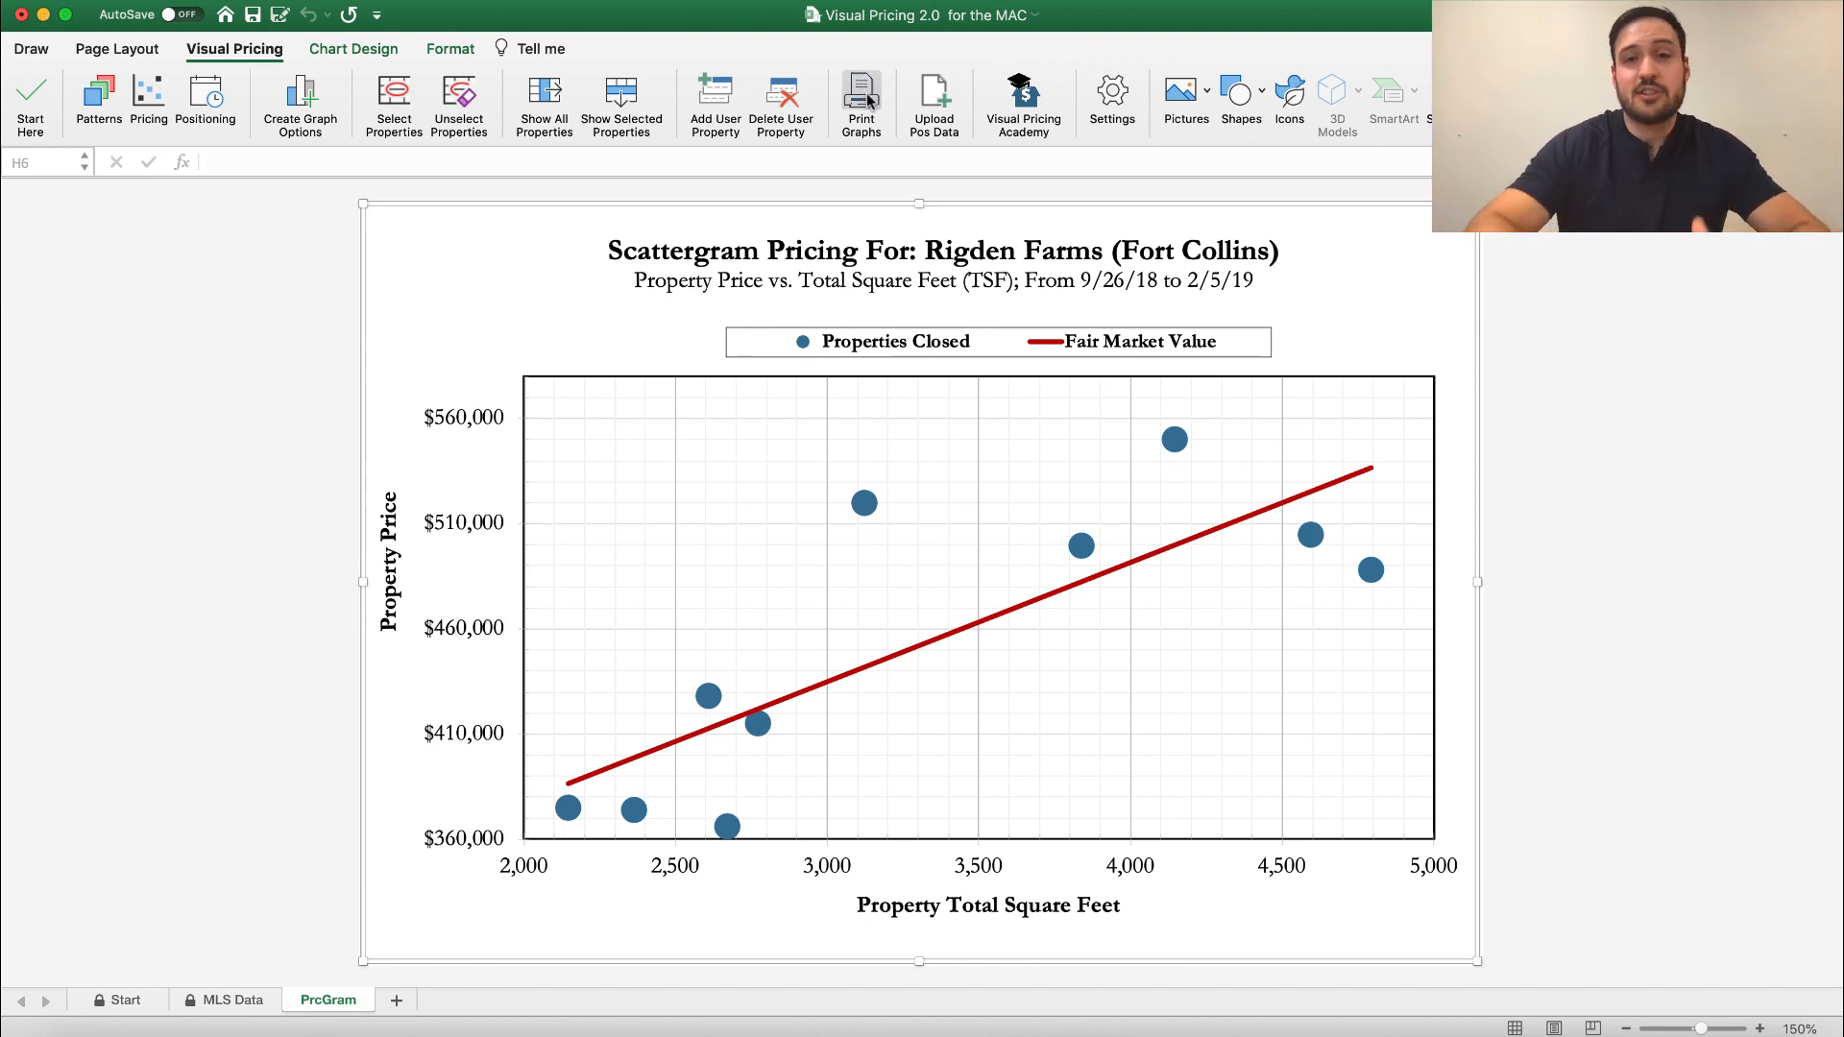
pyautogui.moveTo(861, 103)
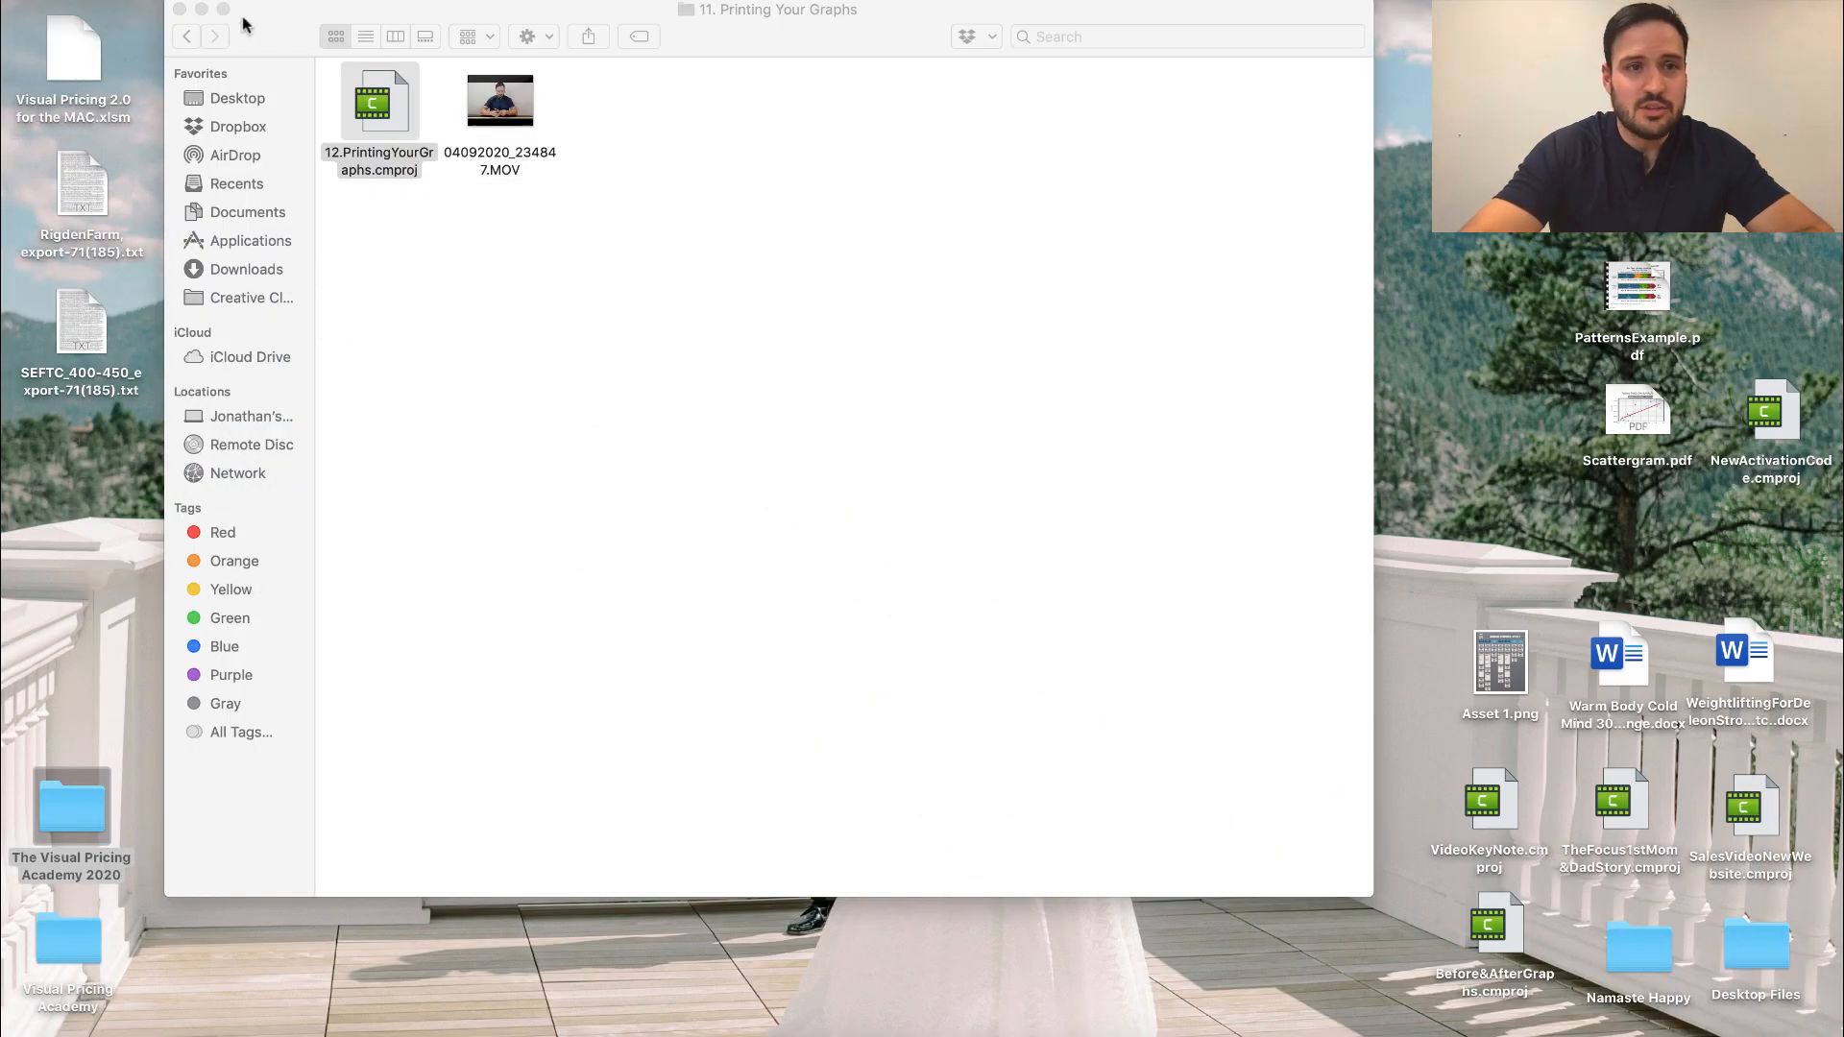
# Select PatternsExample.pdf and Scattergram.pdf, combine them with Create PDF, and open the result
pyautogui.click(179, 10)
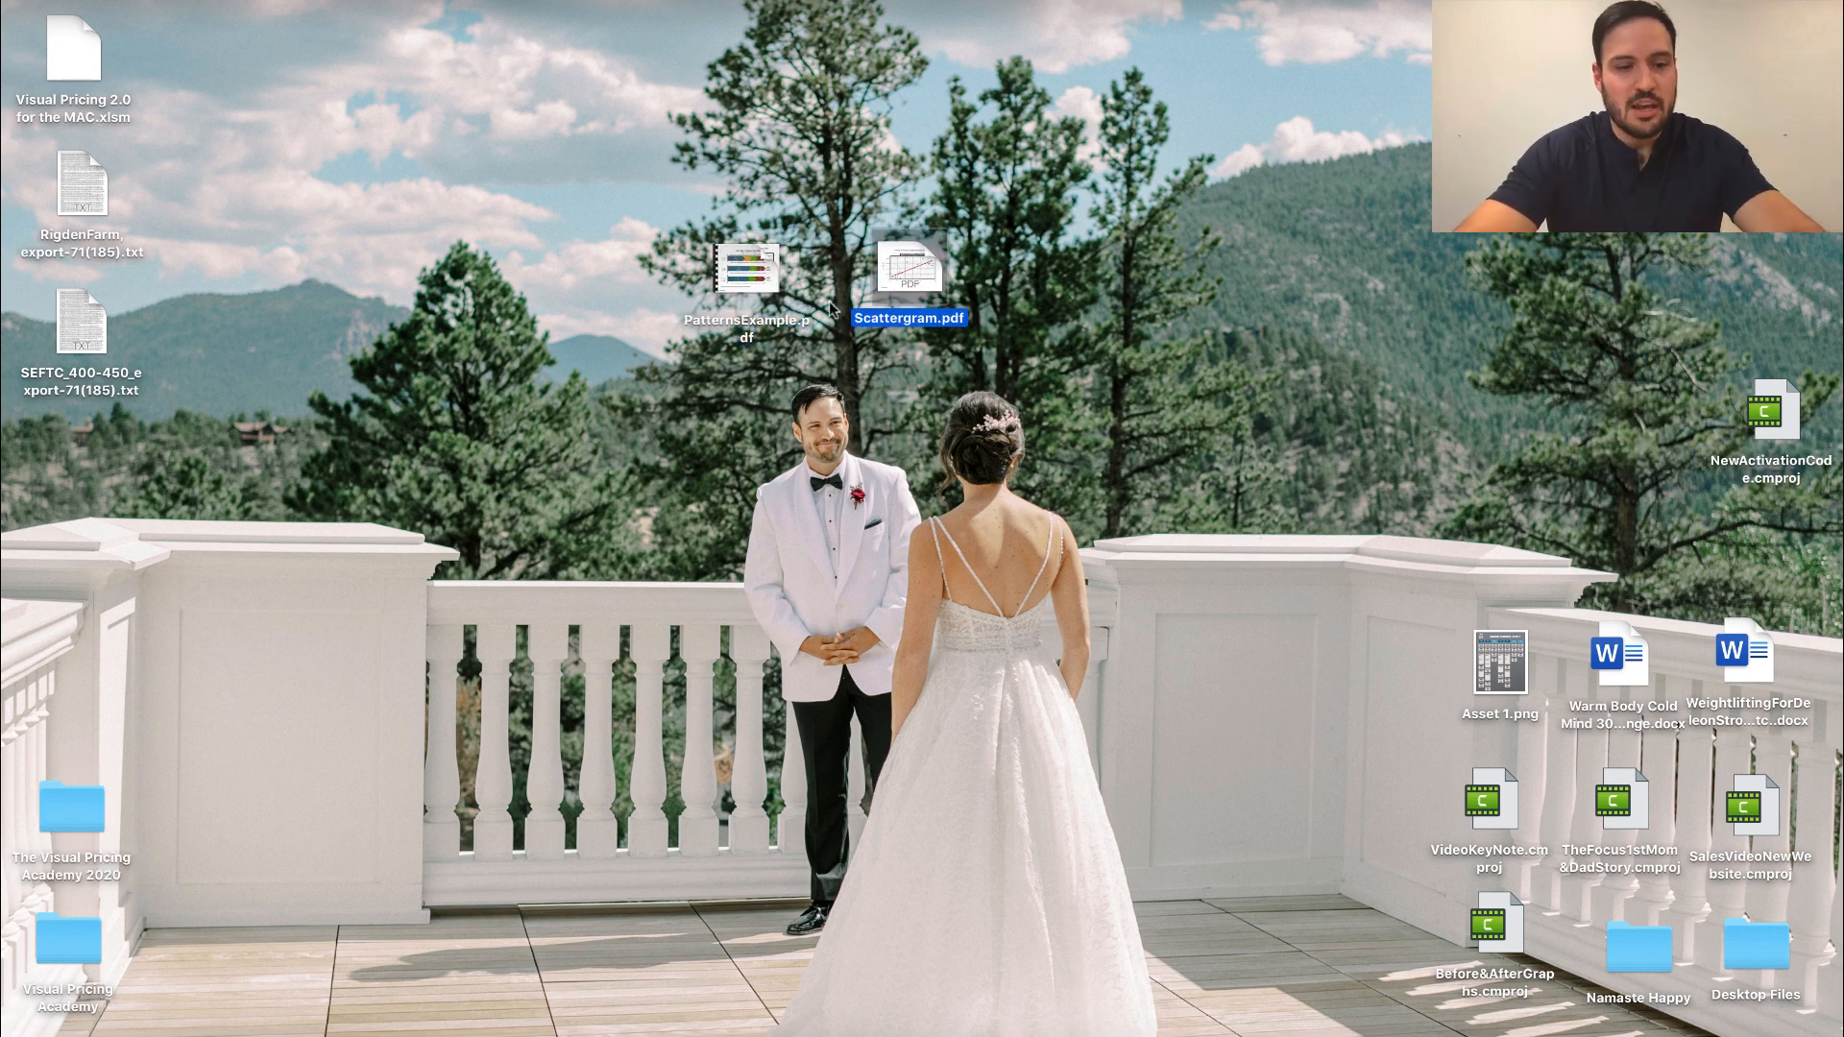
pyautogui.click(745, 271)
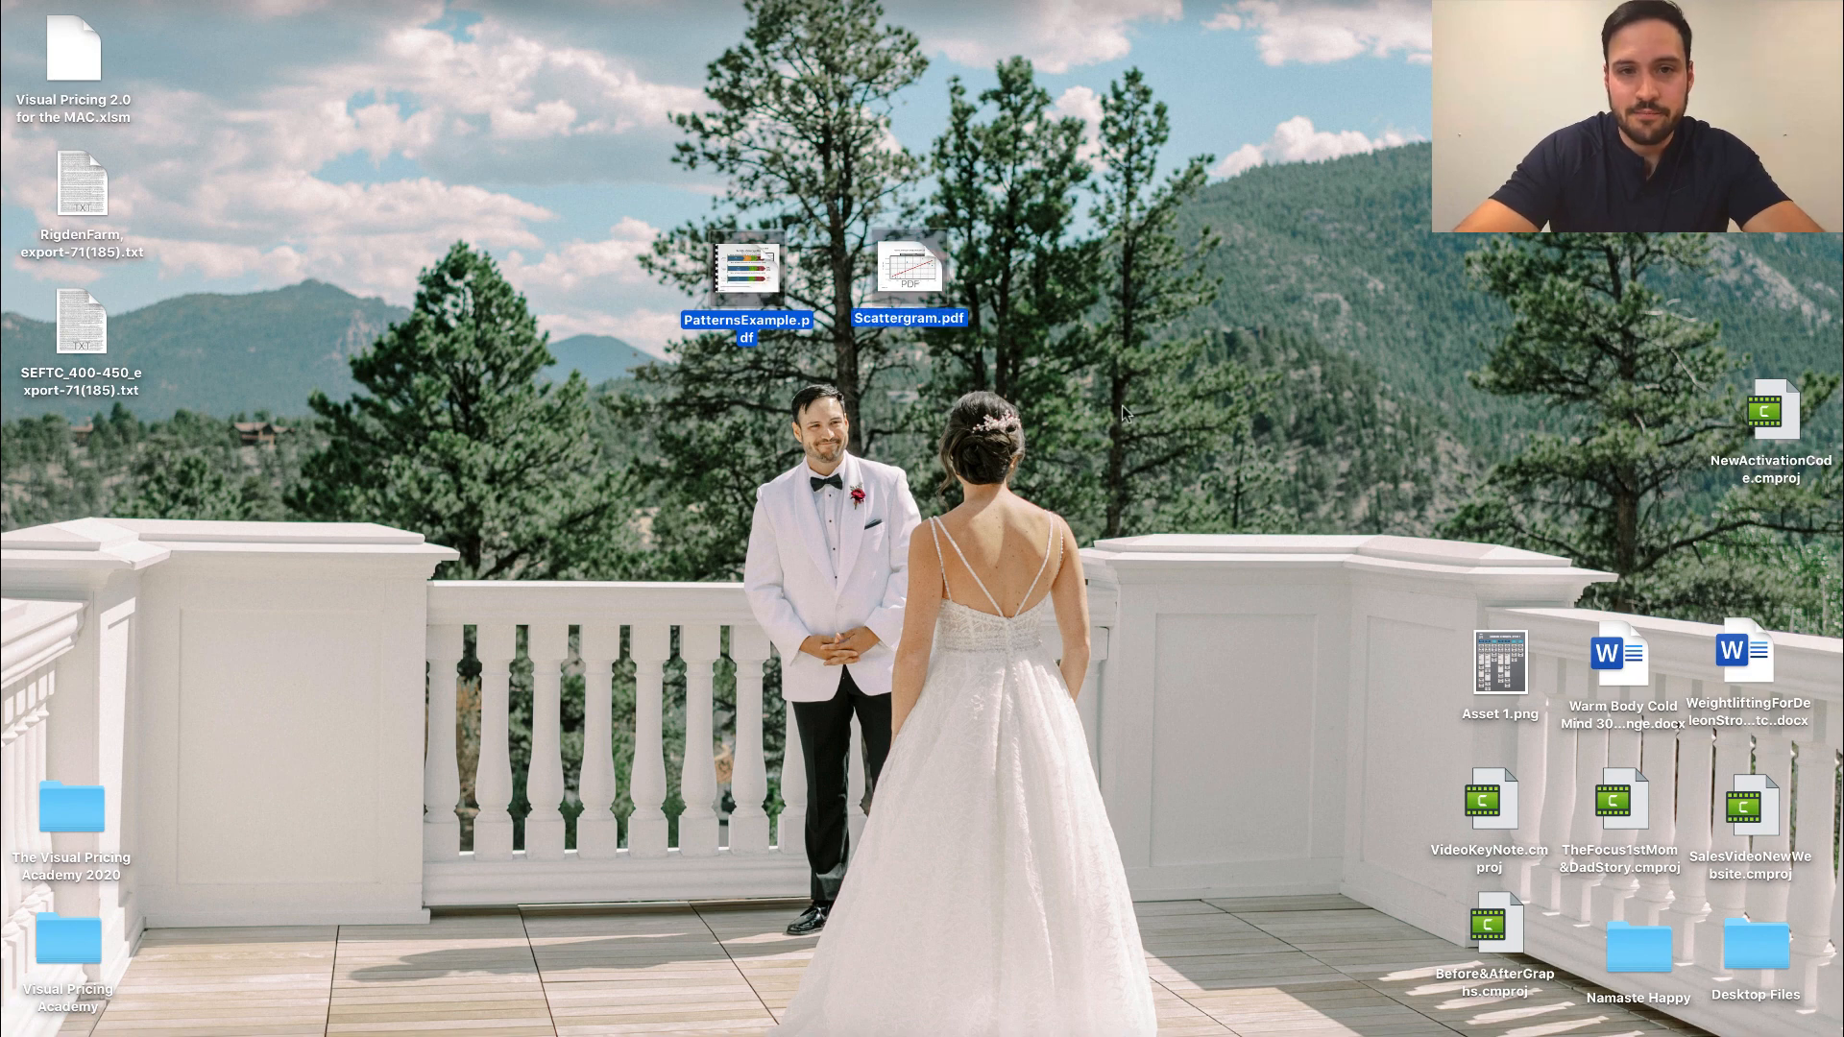
pyautogui.rightClick(912, 265)
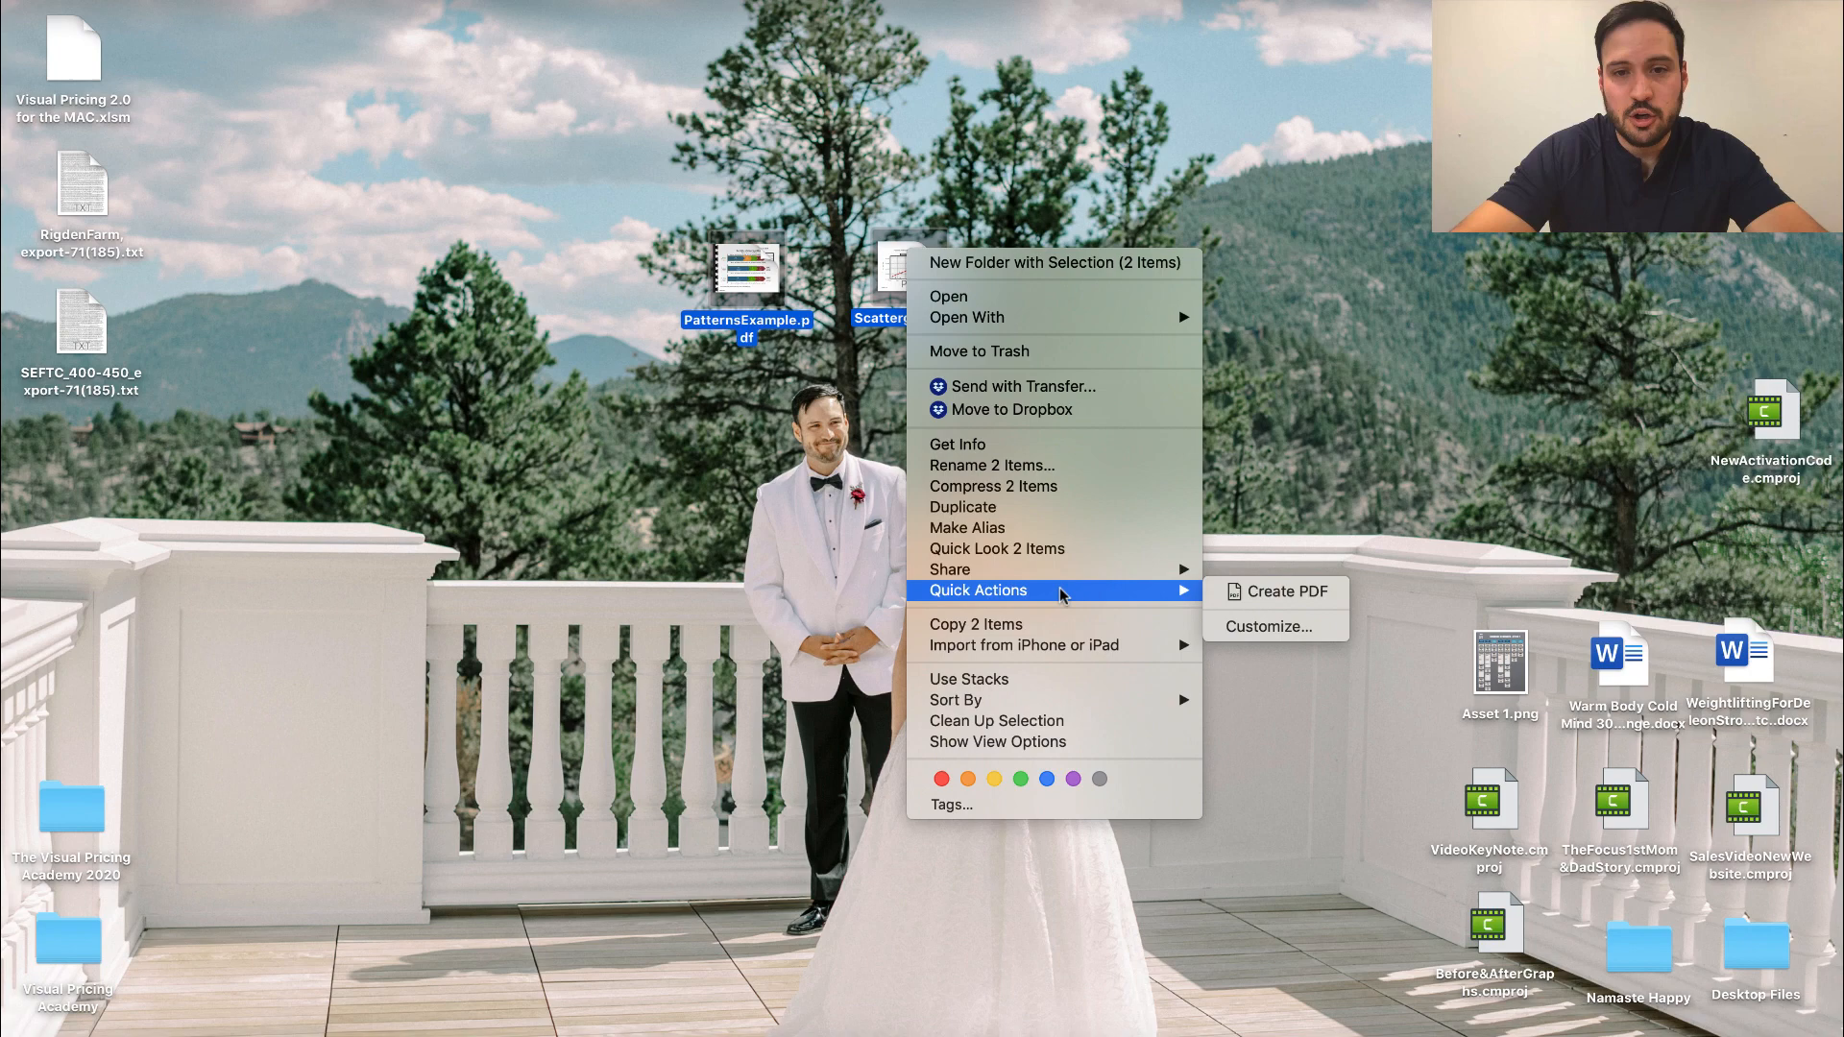
pyautogui.moveTo(1276, 591)
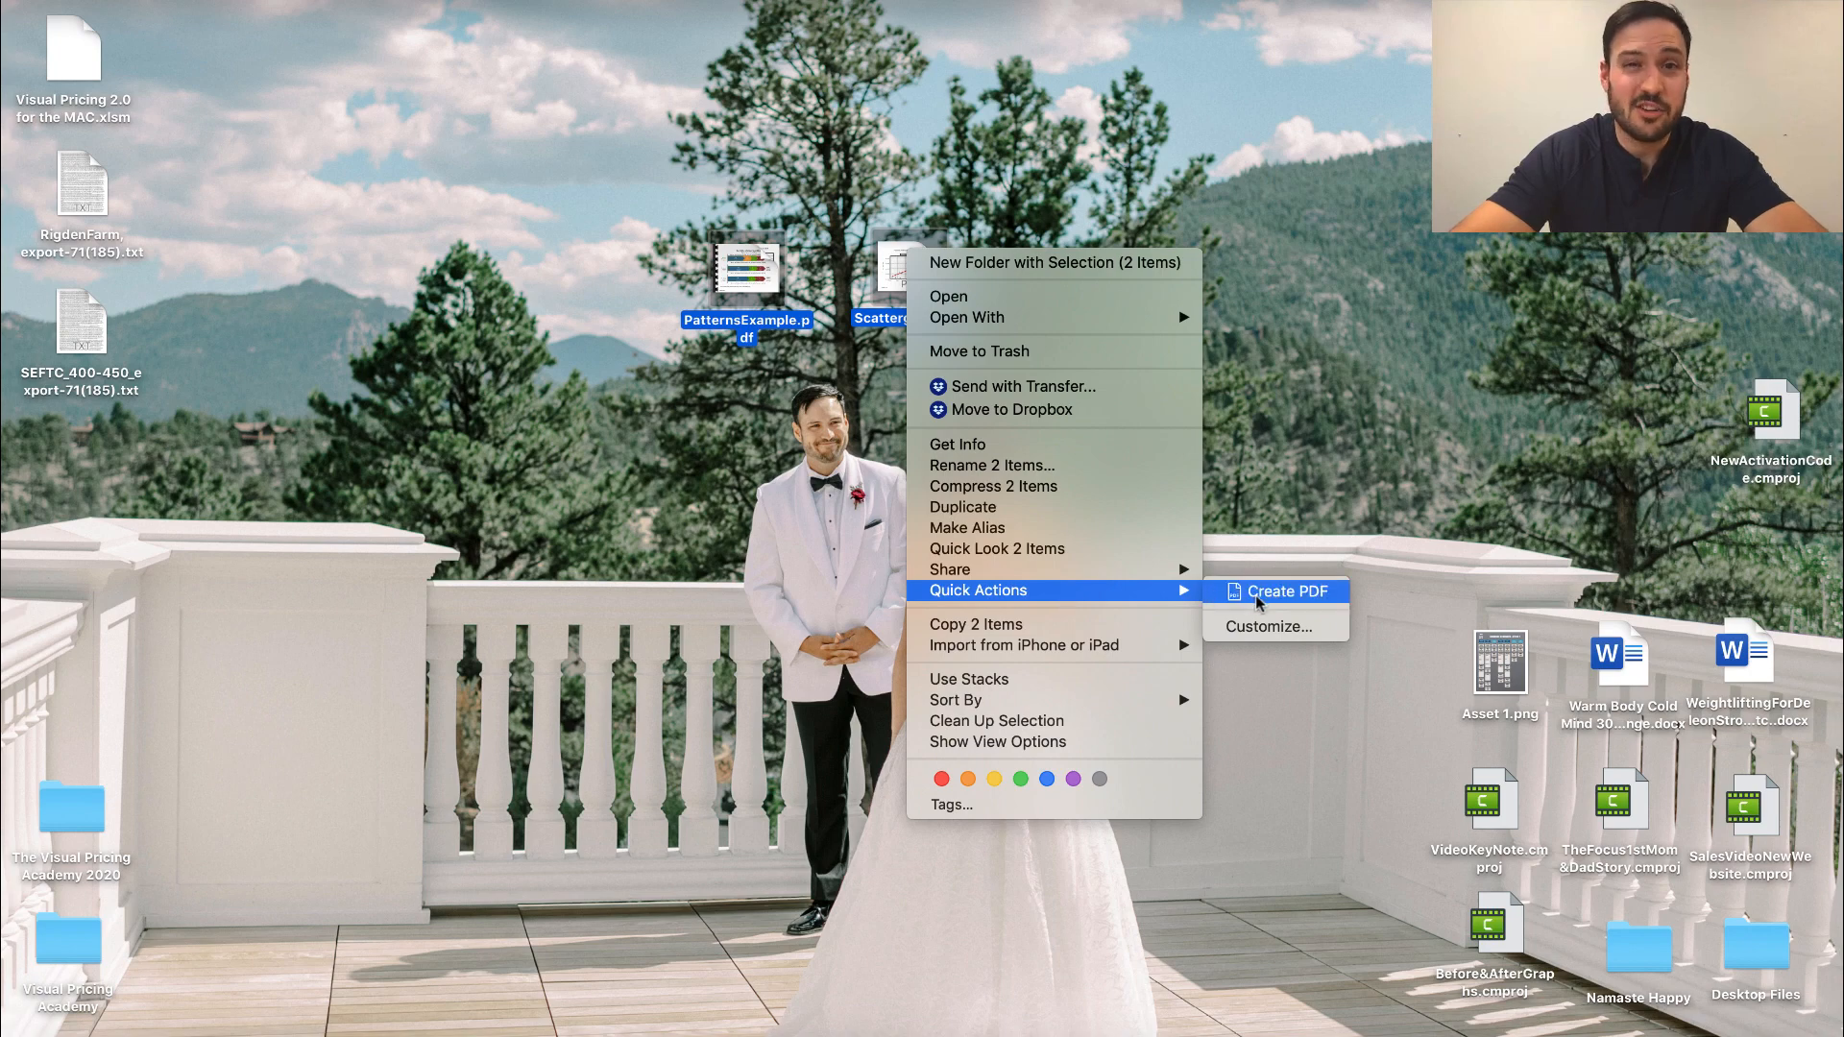
pyautogui.click(1284, 591)
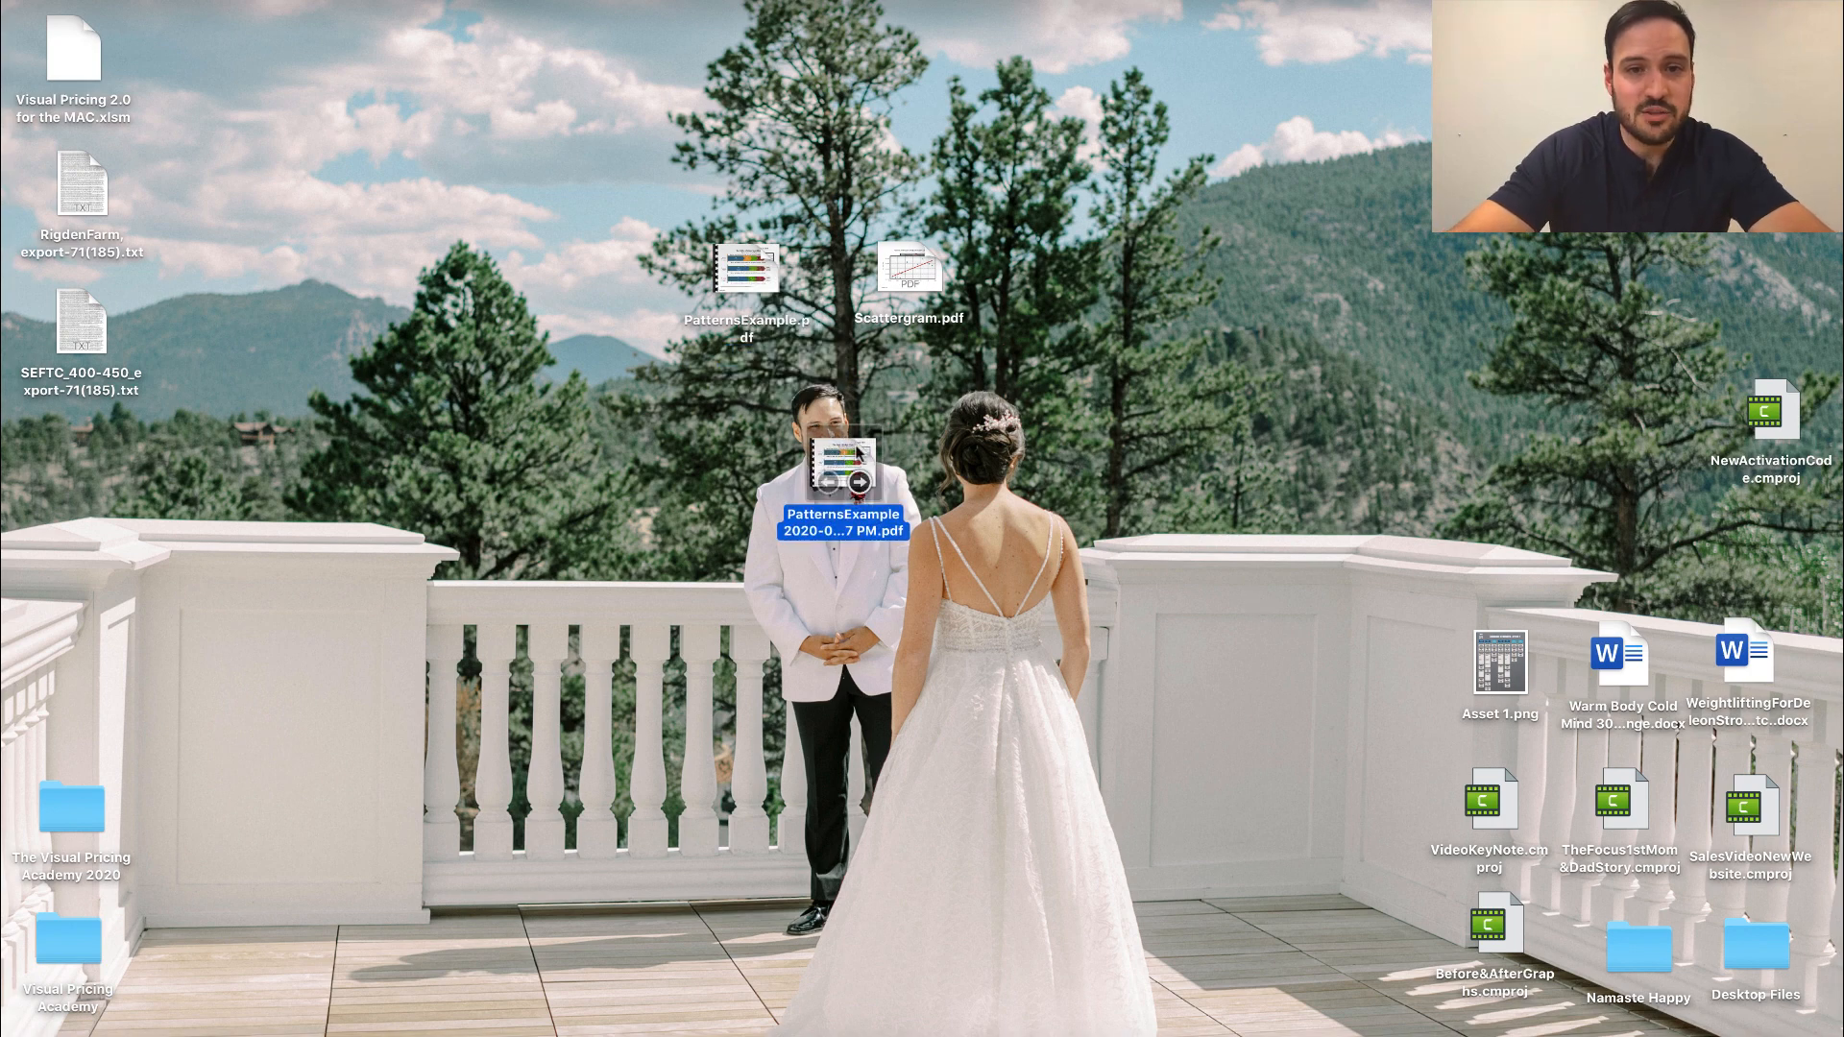
pyautogui.doubleClick(829, 467)
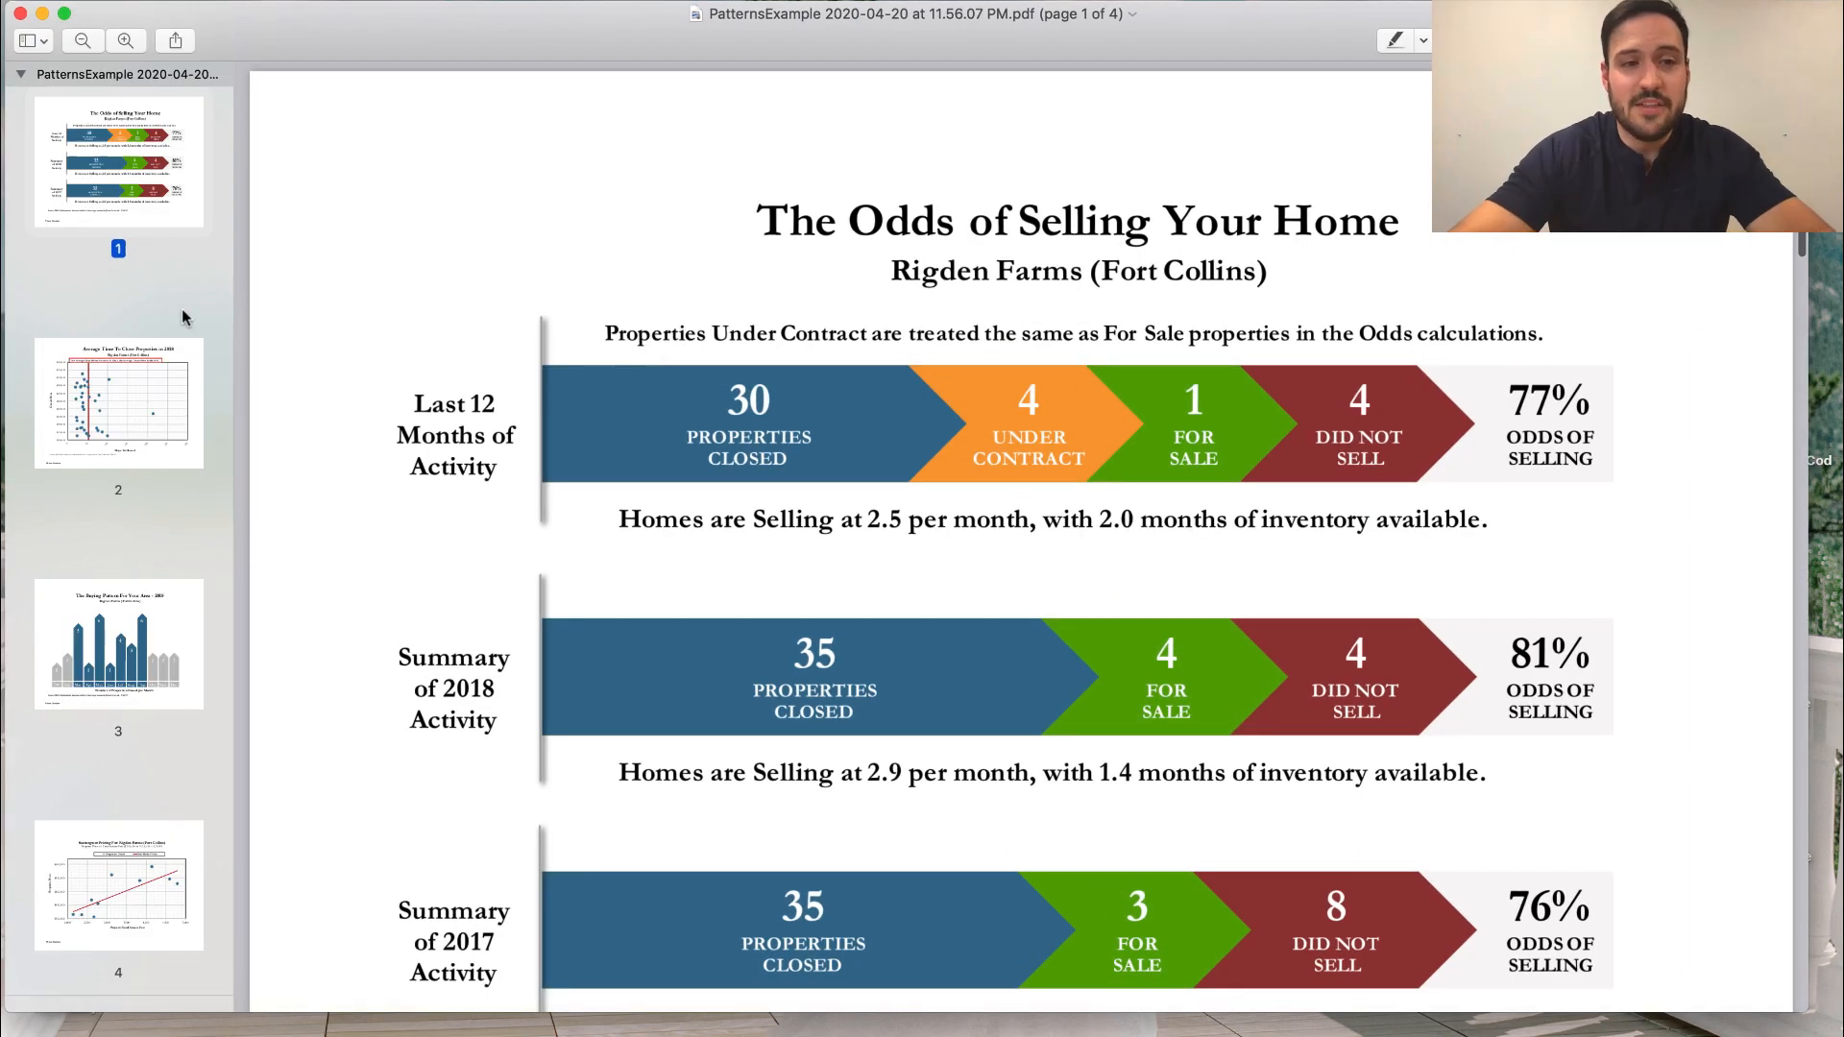
pyautogui.click(117, 643)
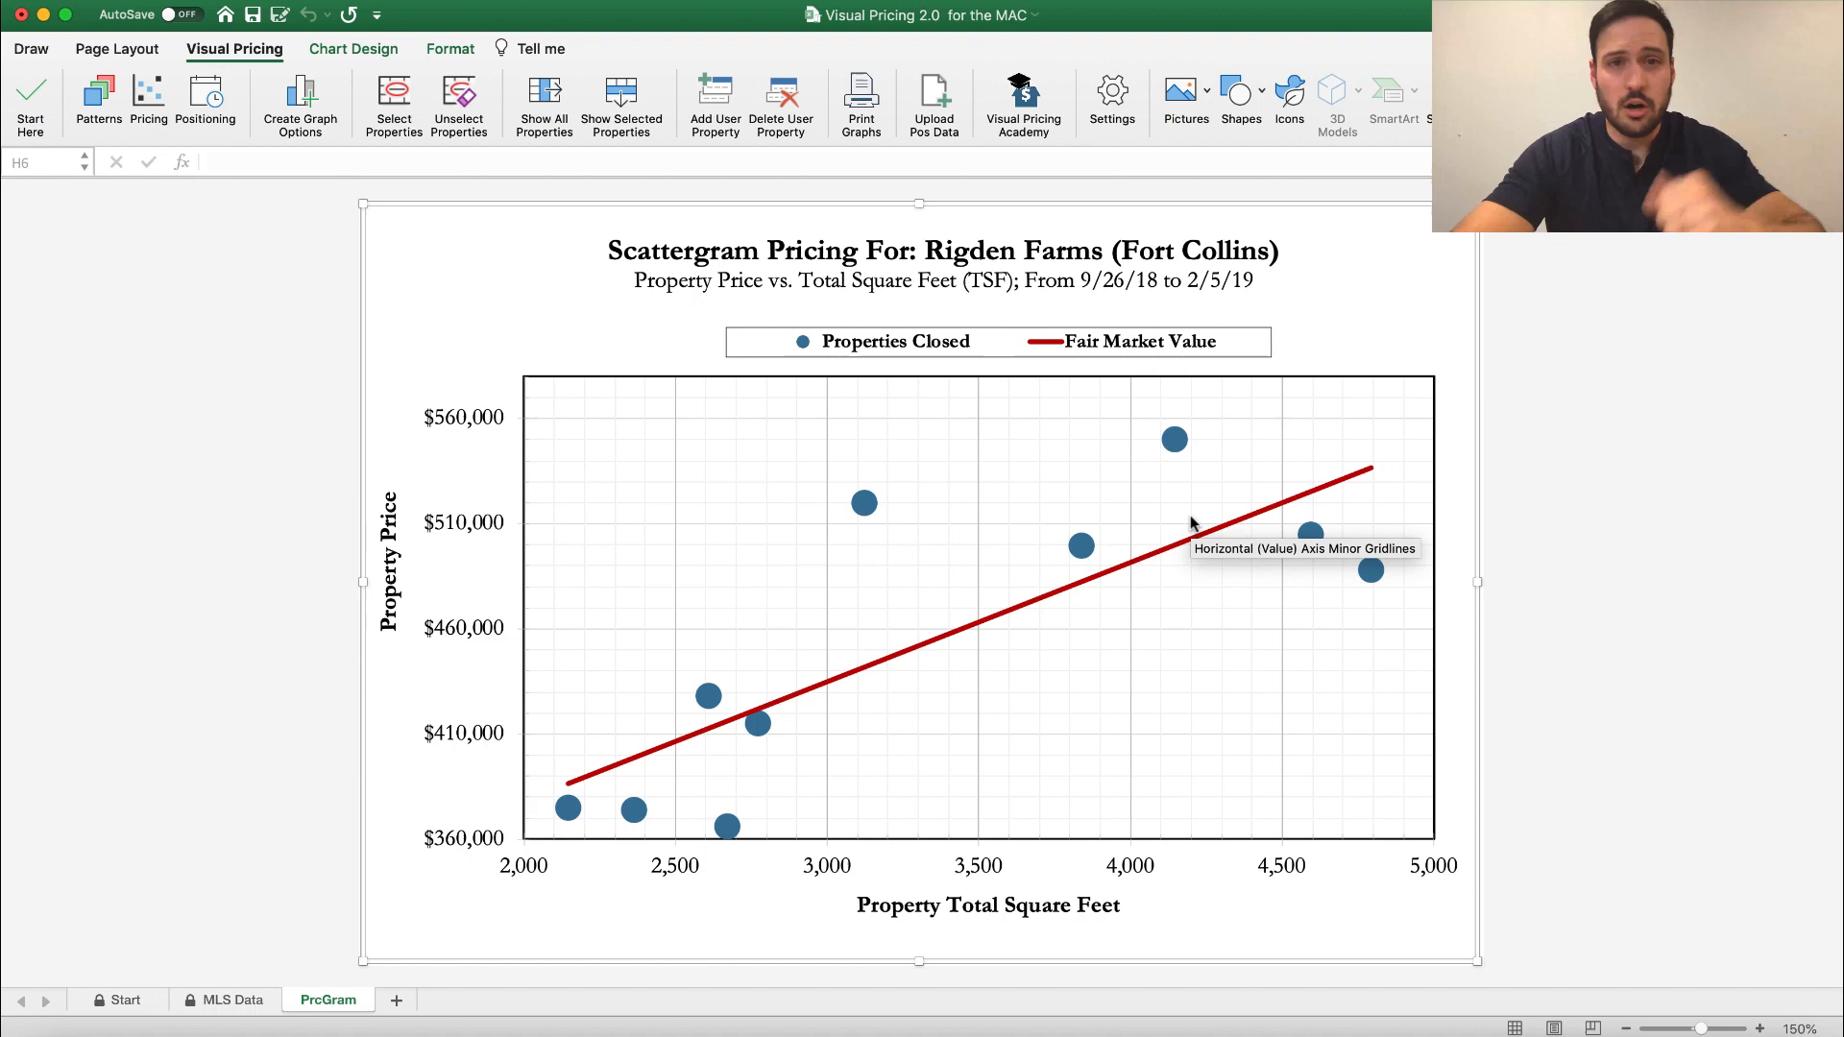
pyautogui.moveTo(1498, 559)
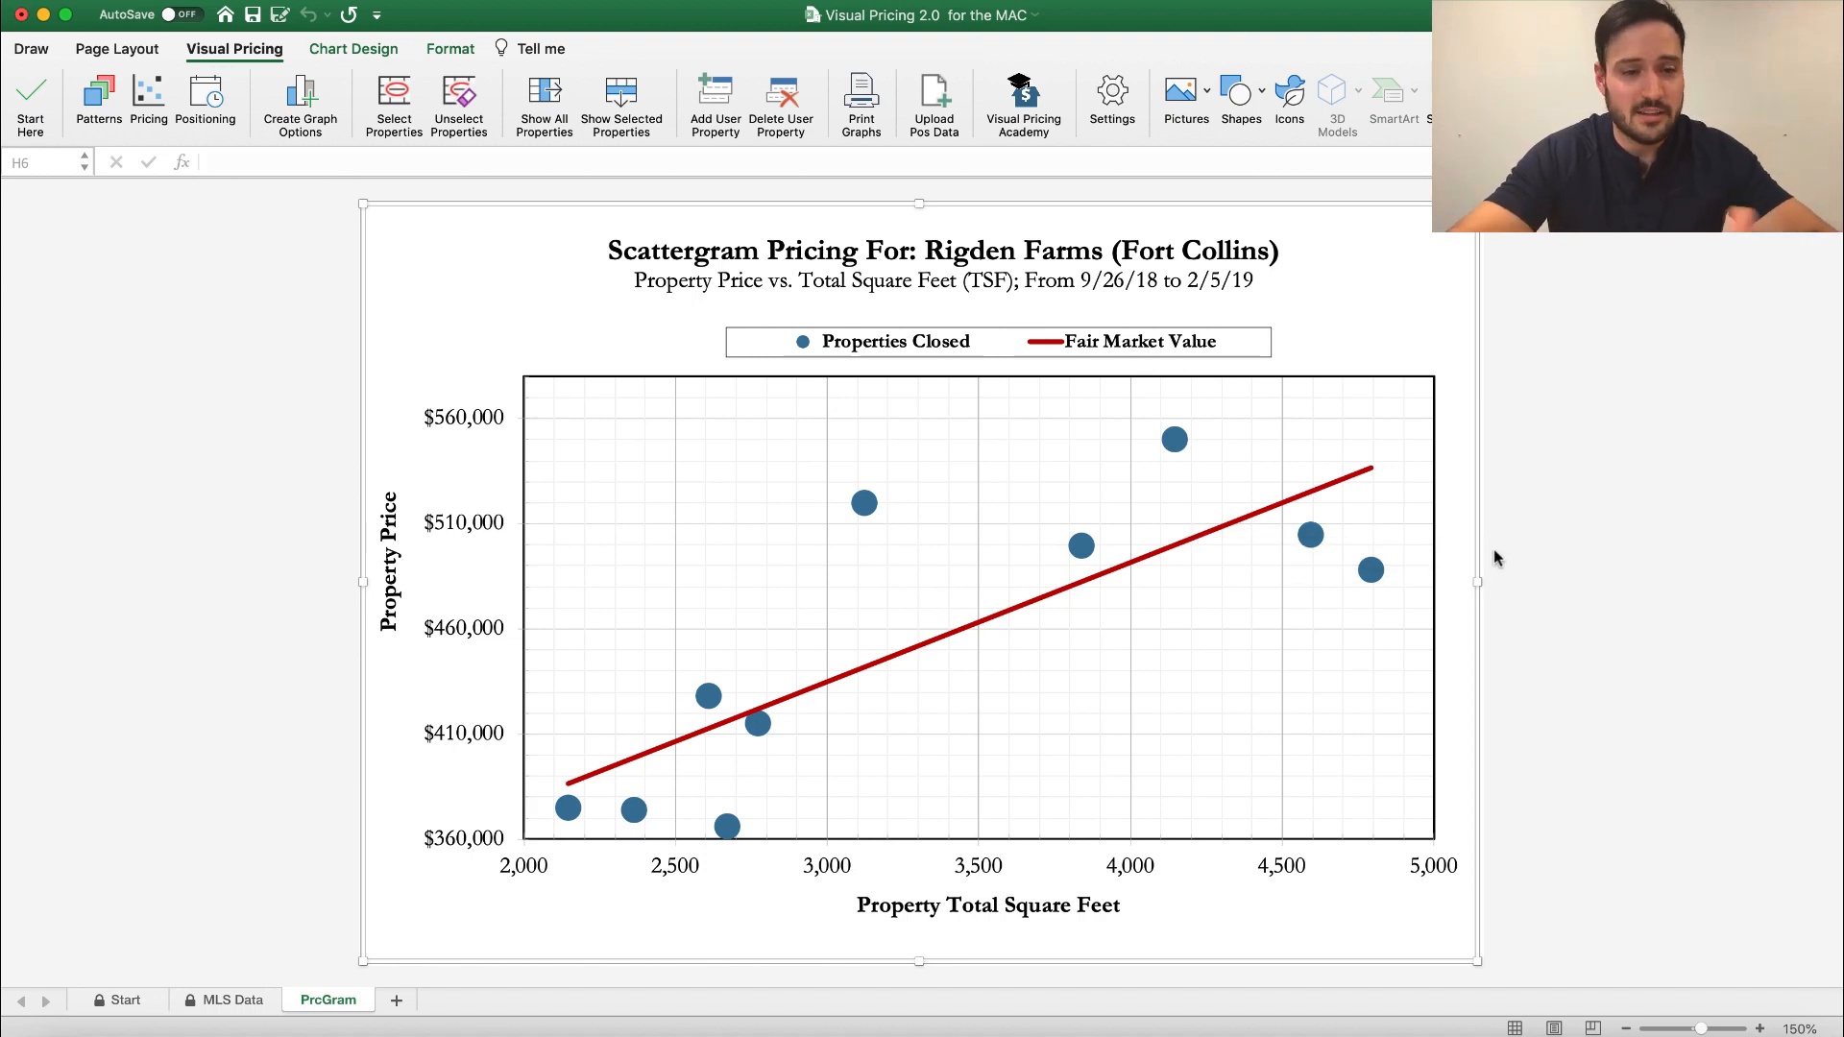